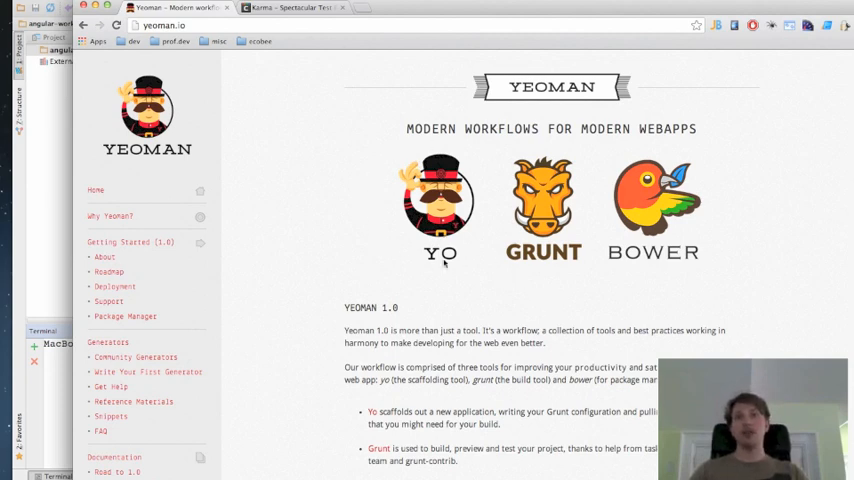
{"action": "mouse_move", "coordinate": [423, 222]}
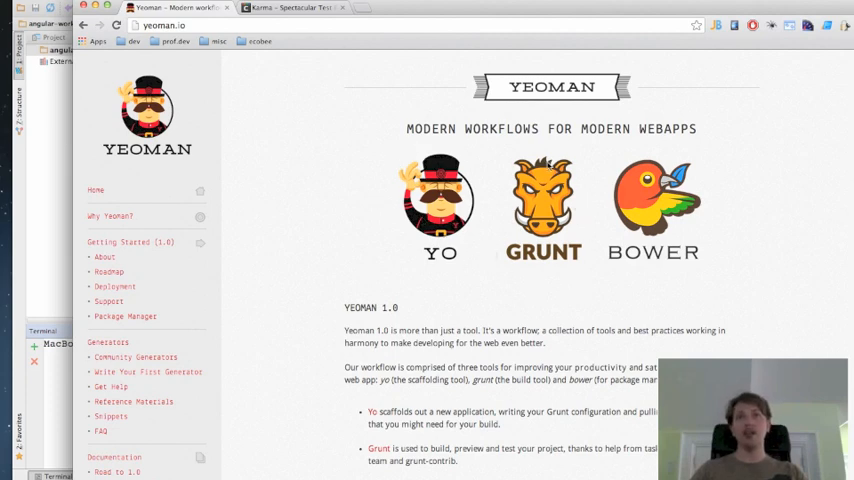
{"action": "mouse_move", "coordinate": [598, 239]}
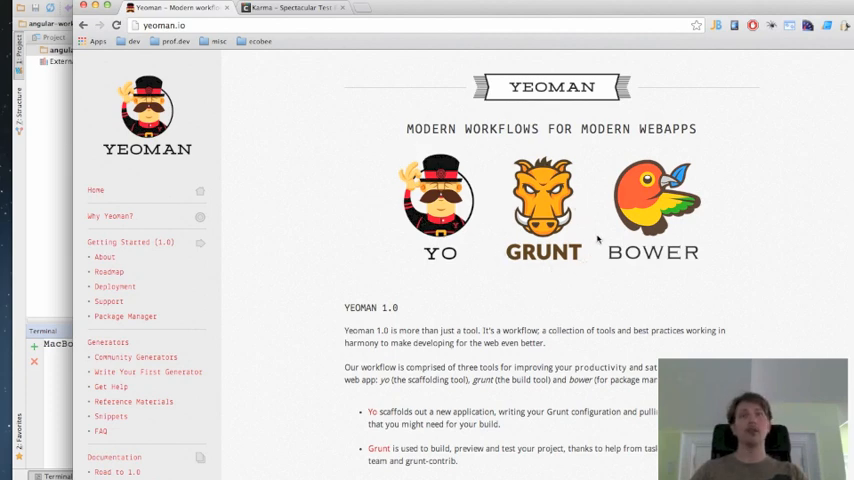
{"action": "mouse_move", "coordinate": [495, 211]}
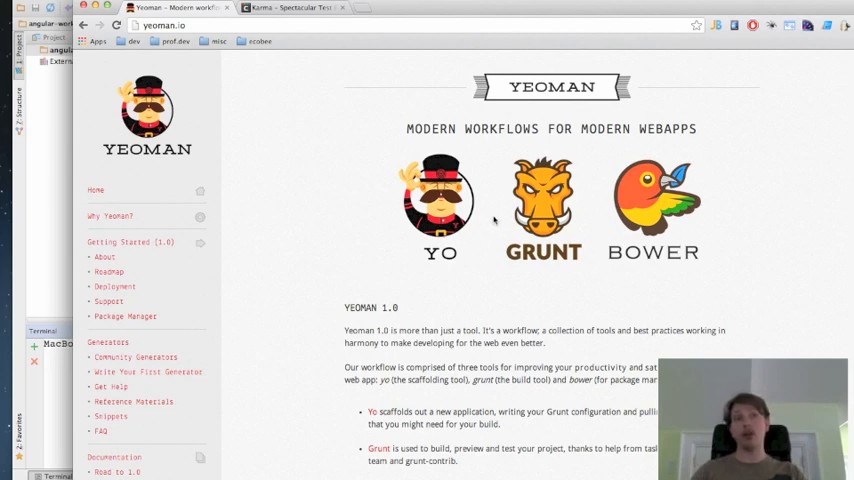
{"action": "mouse_move", "coordinate": [597, 194]}
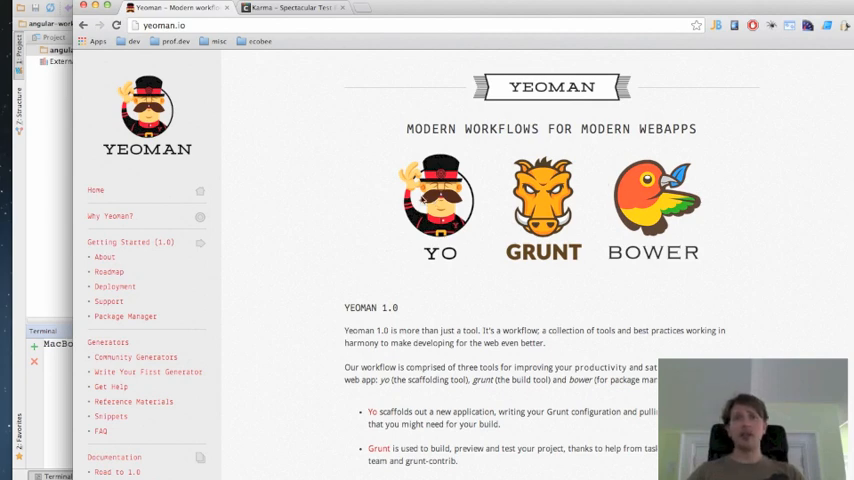
{"action": "mouse_move", "coordinate": [387, 205]}
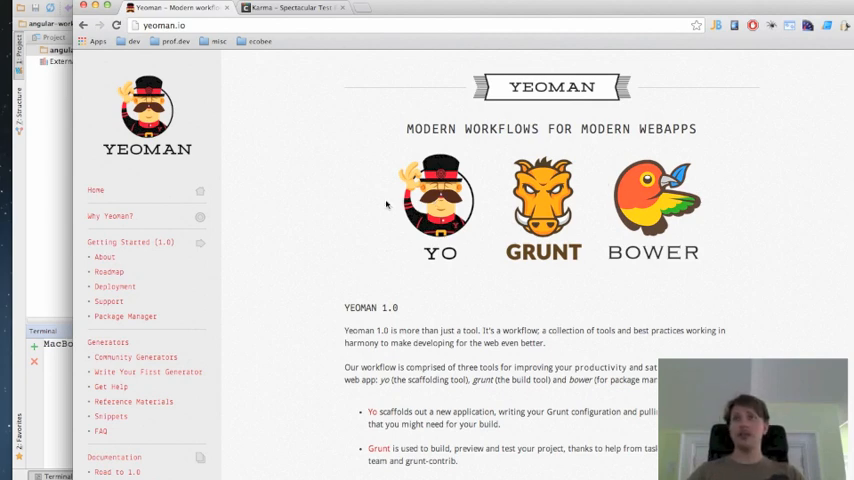
{"action": "mouse_move", "coordinate": [167, 200]}
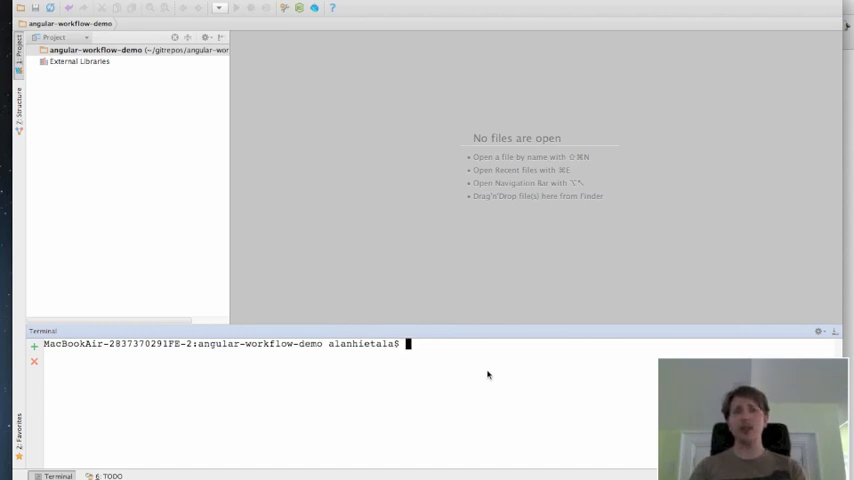
Run 'yo angular workflow' in the Terminal and let npm install its packages.
{"action": "type", "text": "yo"}
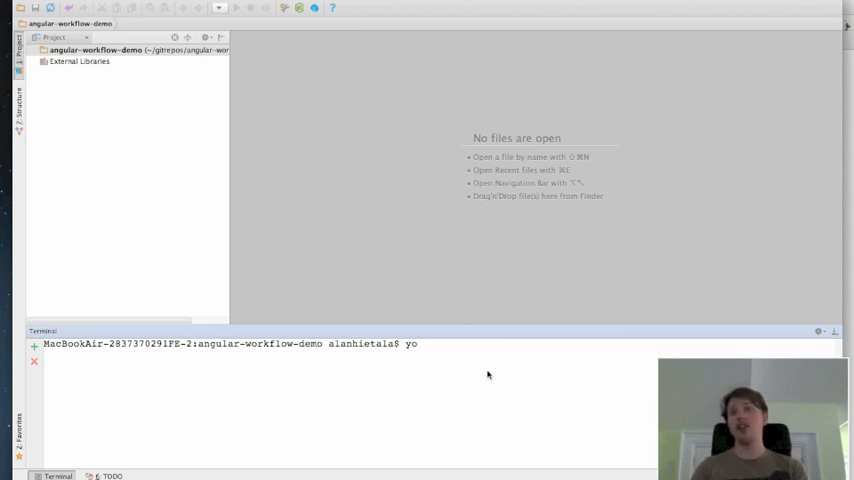
{"action": "type", "text": "an"}
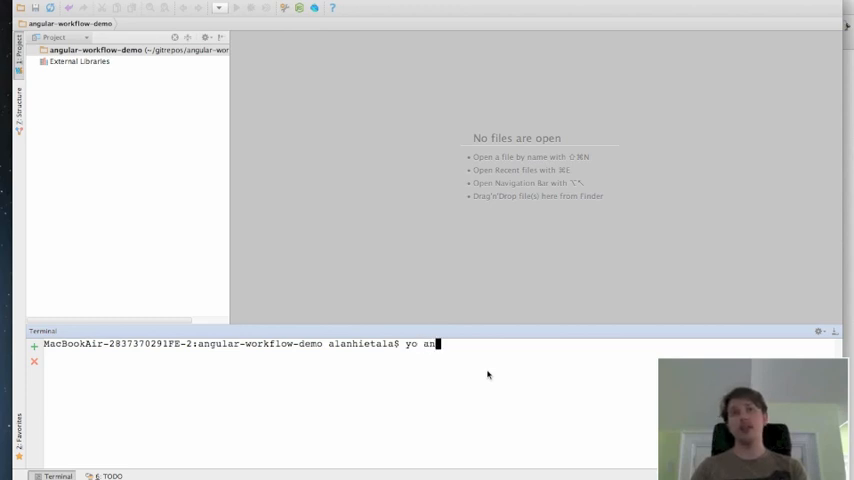
{"action": "type", "text": "gular"}
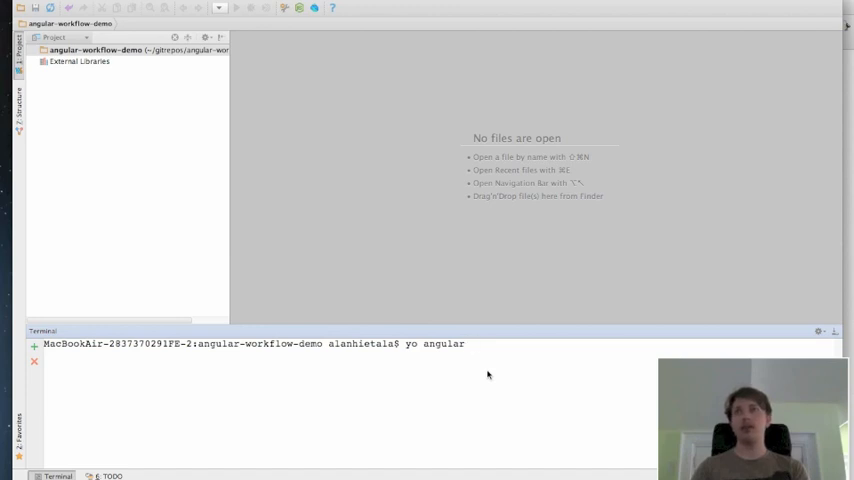
{"action": "type", "text": "workflow"}
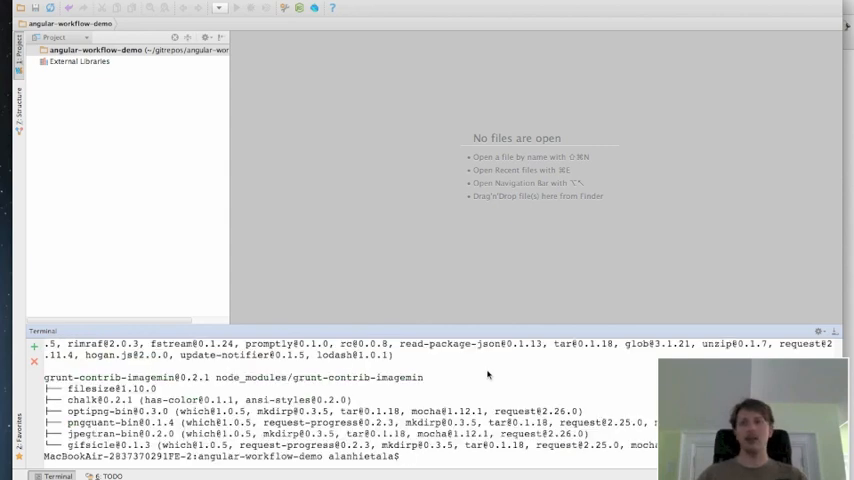
{"action": "mouse_move", "coordinate": [141, 153]}
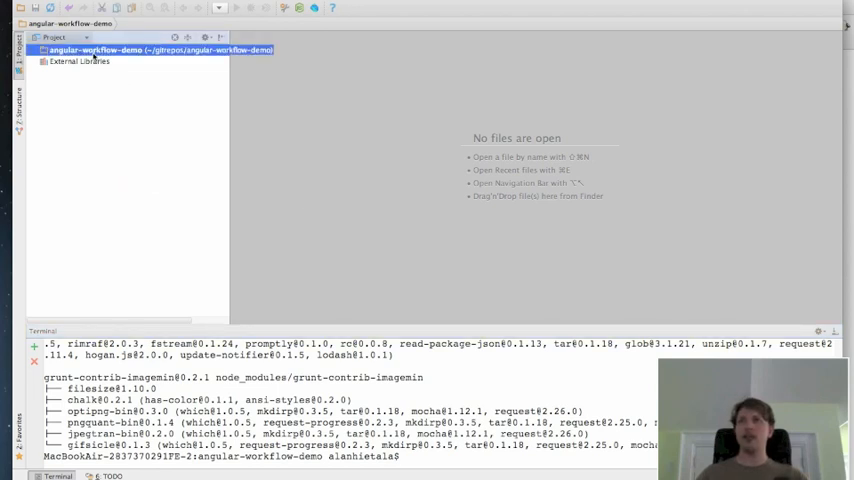
Synchronize the angular-workflow-demo root and expand it to show app, node_modules, test and config files.
{"action": "left_click", "coordinate": [78, 61]}
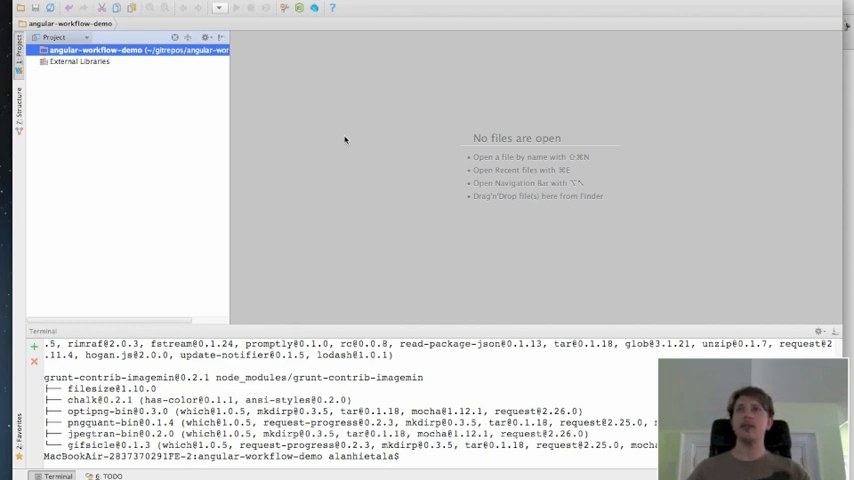
{"action": "mouse_move", "coordinate": [235, 144]}
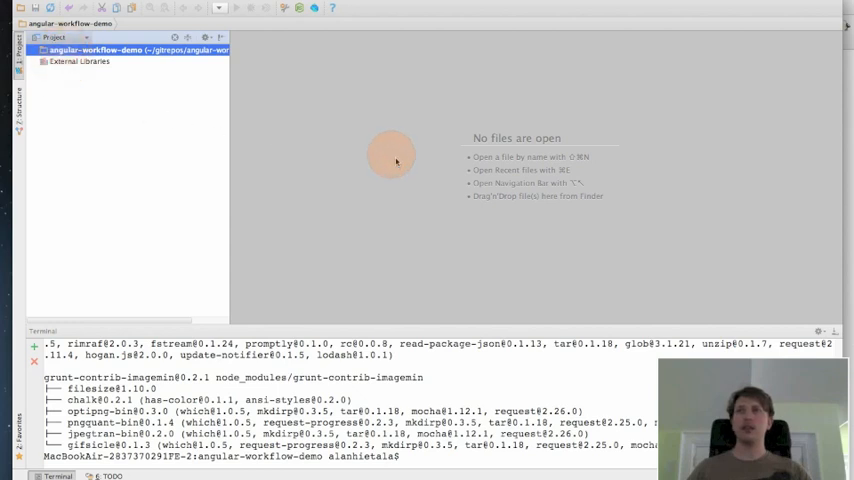
{"action": "right_click", "coordinate": [95, 49]}
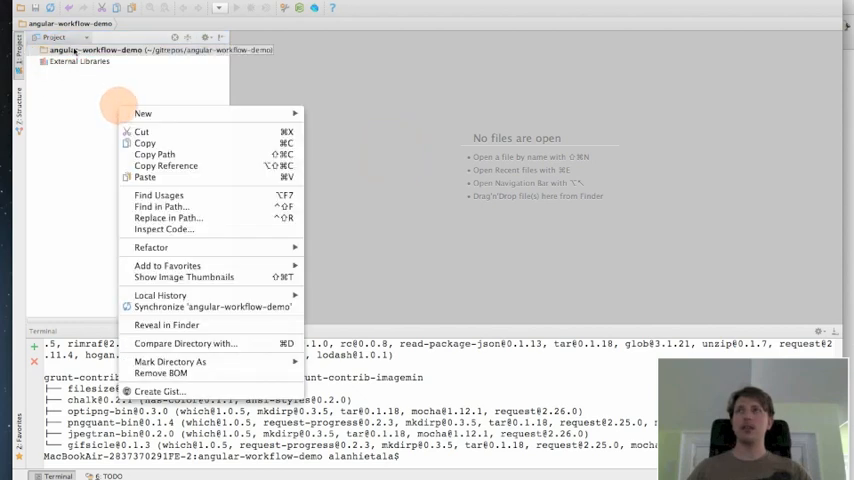
{"action": "mouse_move", "coordinate": [122, 208]}
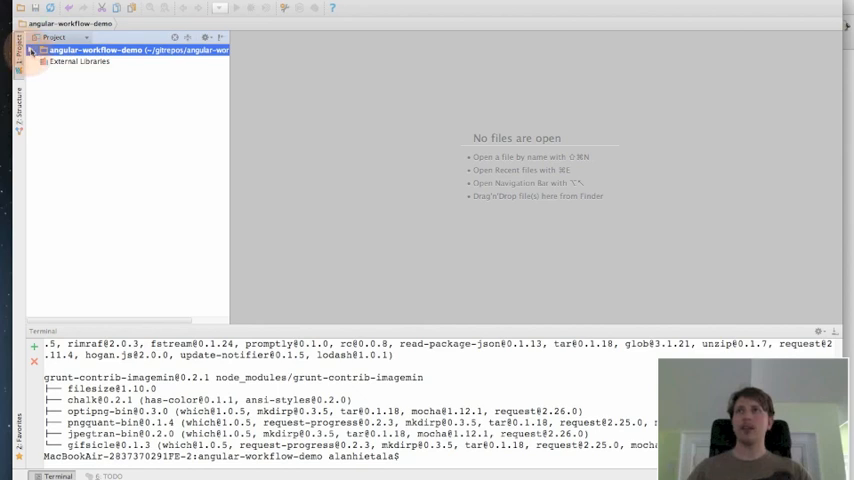
{"action": "left_click", "coordinate": [33, 50]}
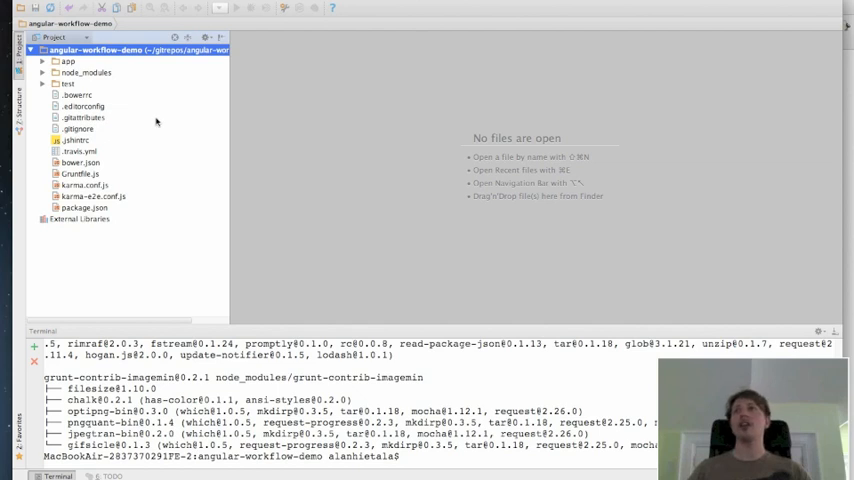
Browse the app folder, then expand test > spec > controllers to reveal main.js.
{"action": "left_click", "coordinate": [36, 61]}
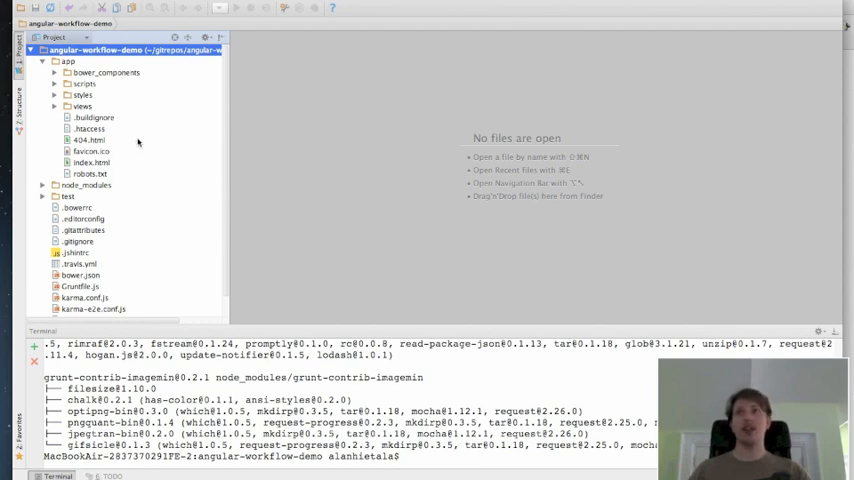
{"action": "left_click", "coordinate": [55, 61]}
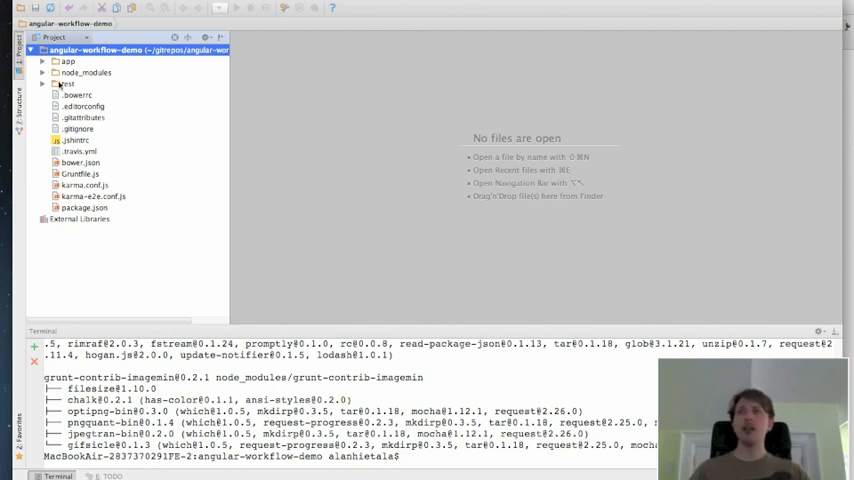
{"action": "left_click", "coordinate": [44, 61]}
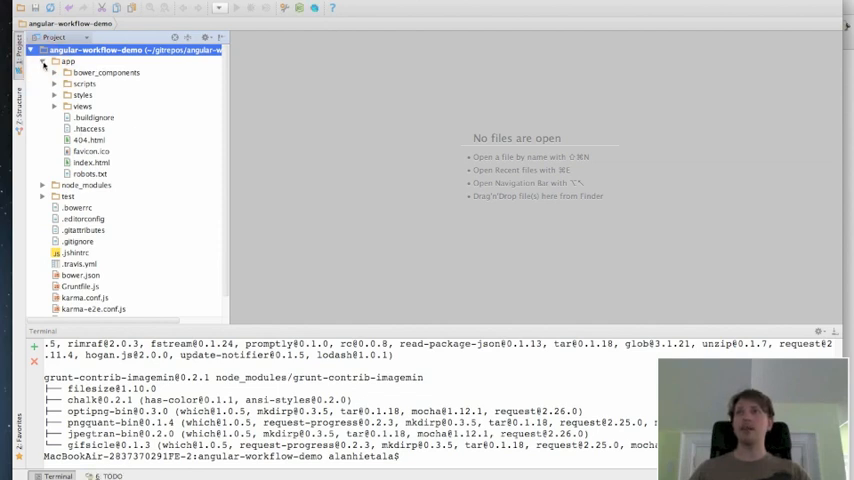
{"action": "left_click", "coordinate": [55, 61]}
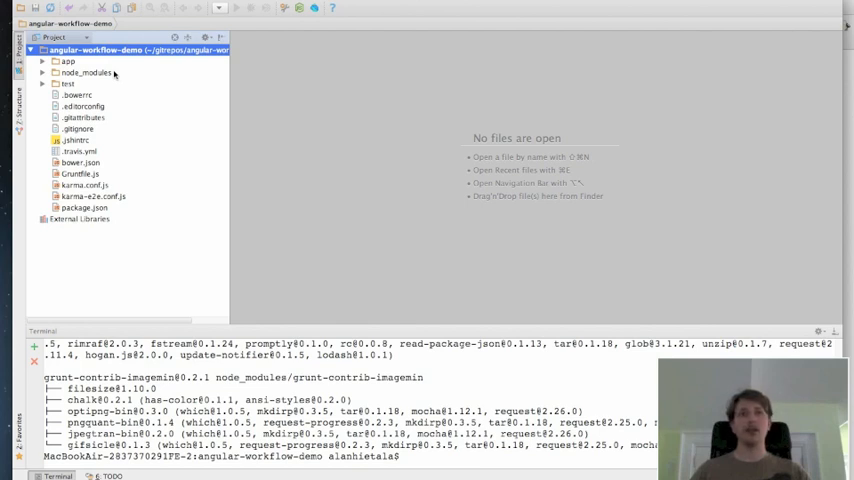
{"action": "mouse_move", "coordinate": [78, 91]}
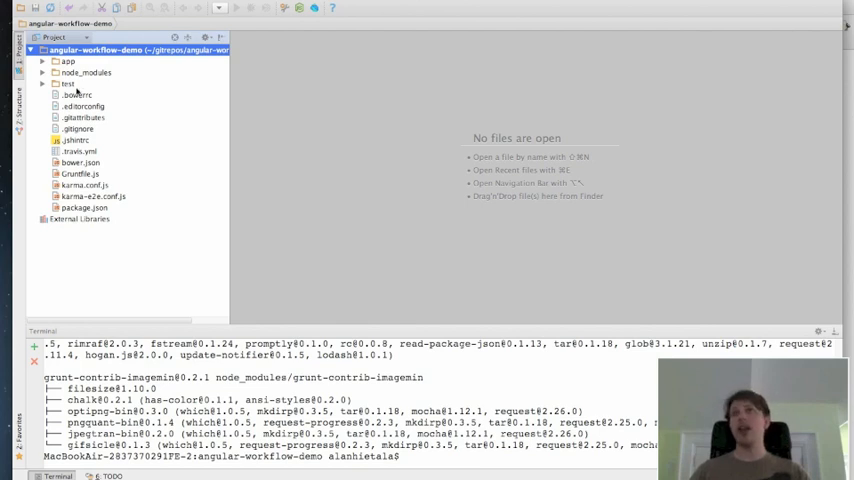
{"action": "left_click", "coordinate": [43, 83]}
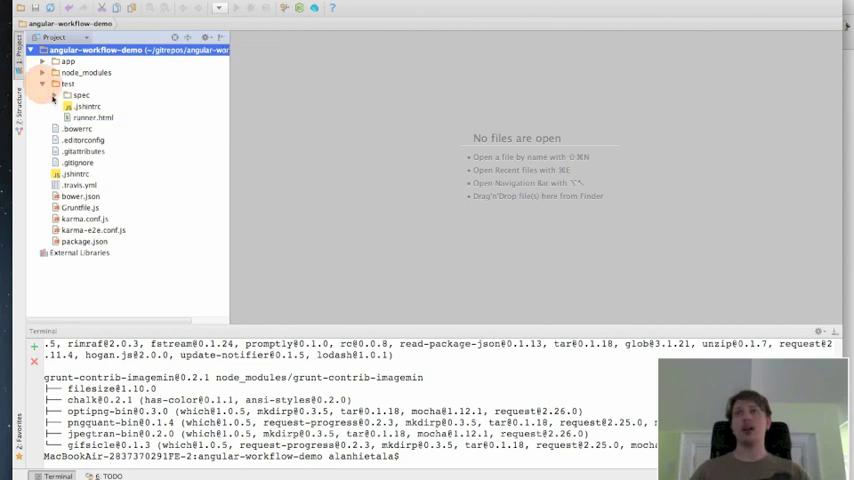
{"action": "left_click", "coordinate": [67, 95]}
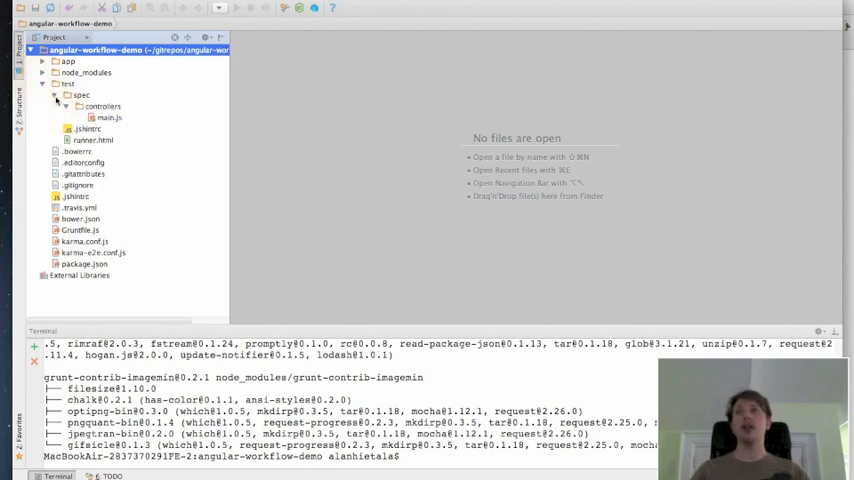
{"action": "left_click", "coordinate": [42, 83]}
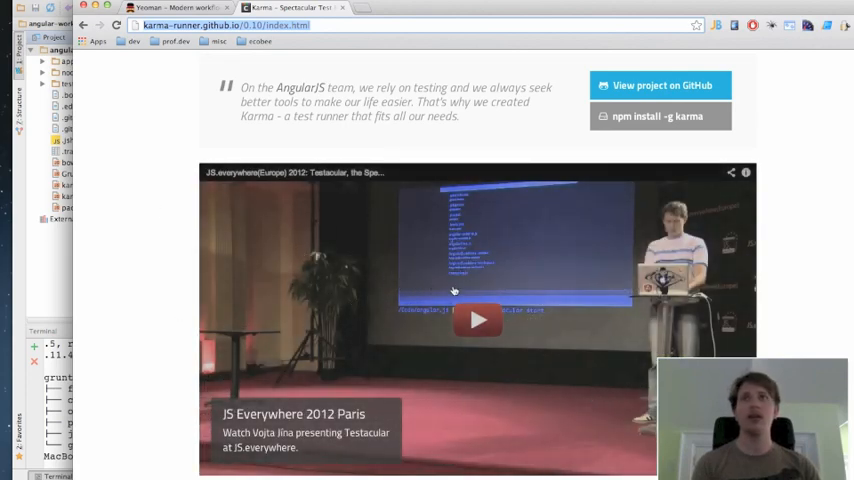
{"action": "mouse_move", "coordinate": [170, 188]}
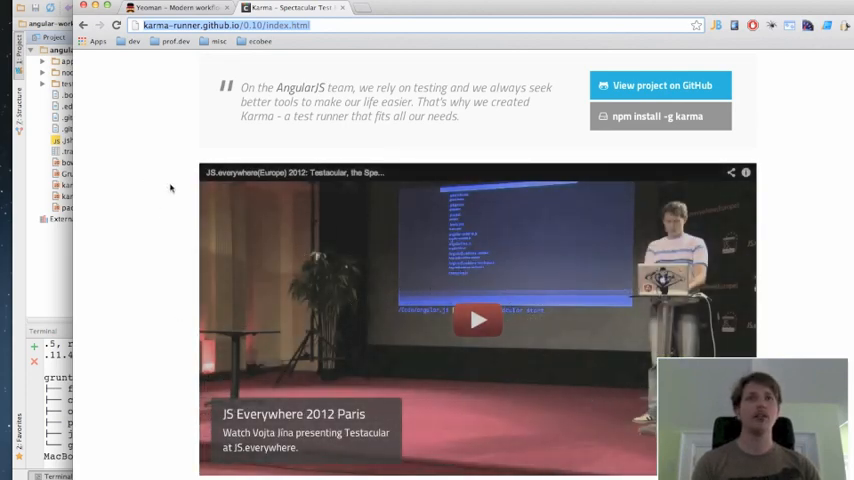
Scroll the Karma homepage in Chrome back to the top.
{"action": "scroll", "scroll_direction": "up", "scroll_amount": 3}
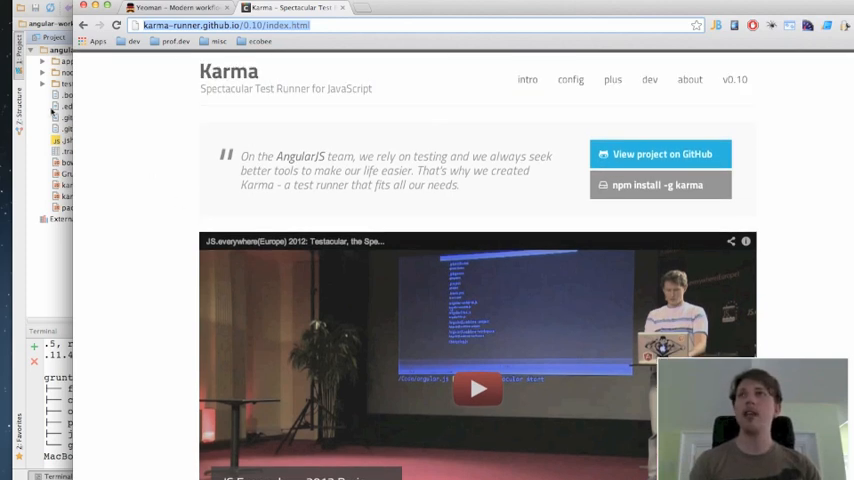
{"action": "mouse_move", "coordinate": [223, 247]}
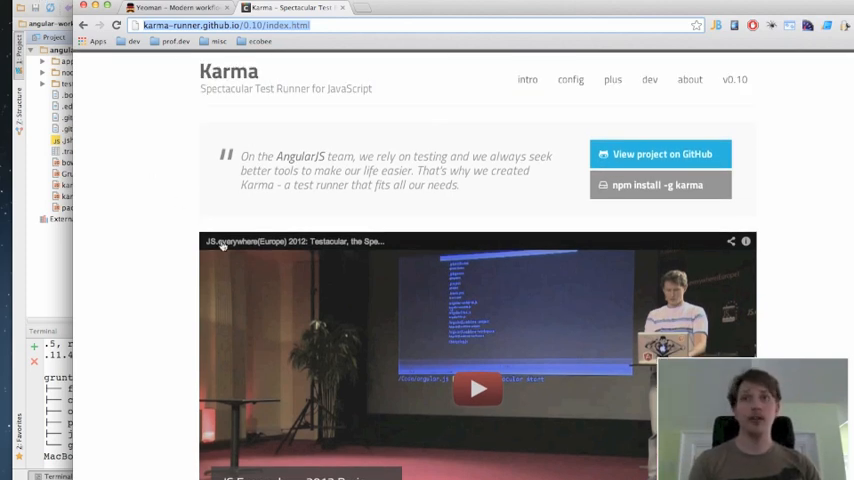
{"action": "mouse_move", "coordinate": [169, 297]}
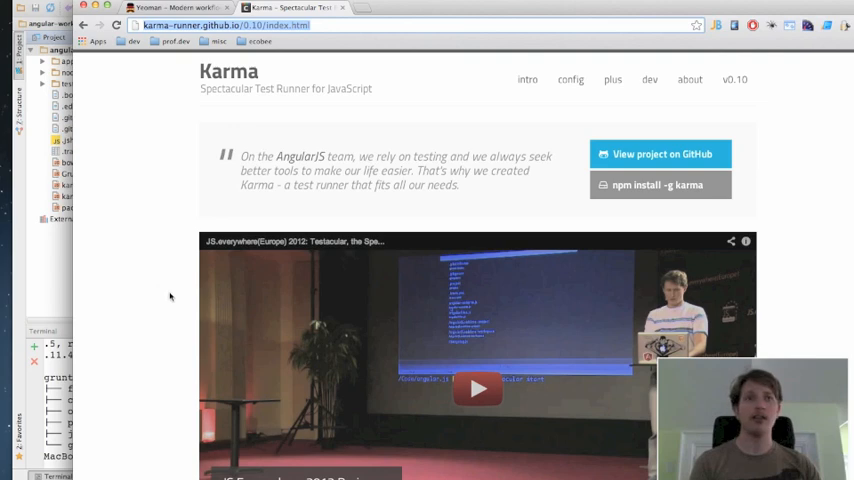
{"action": "mouse_move", "coordinate": [145, 179]}
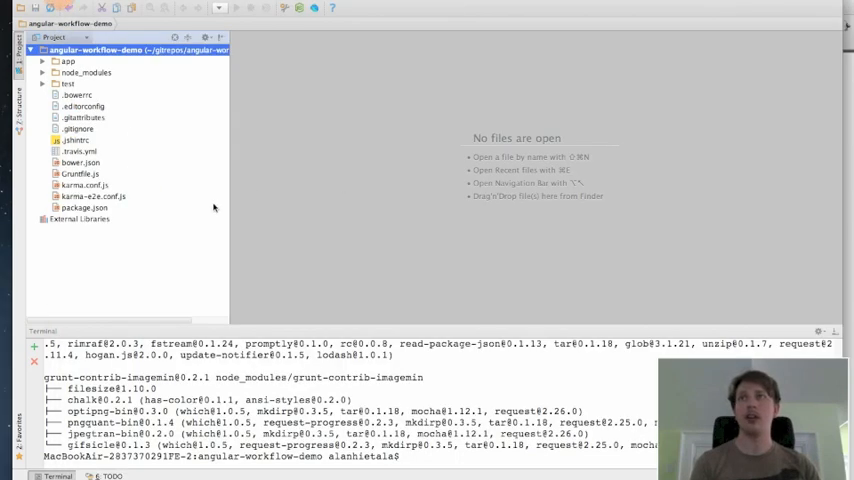
{"action": "mouse_move", "coordinate": [155, 160]}
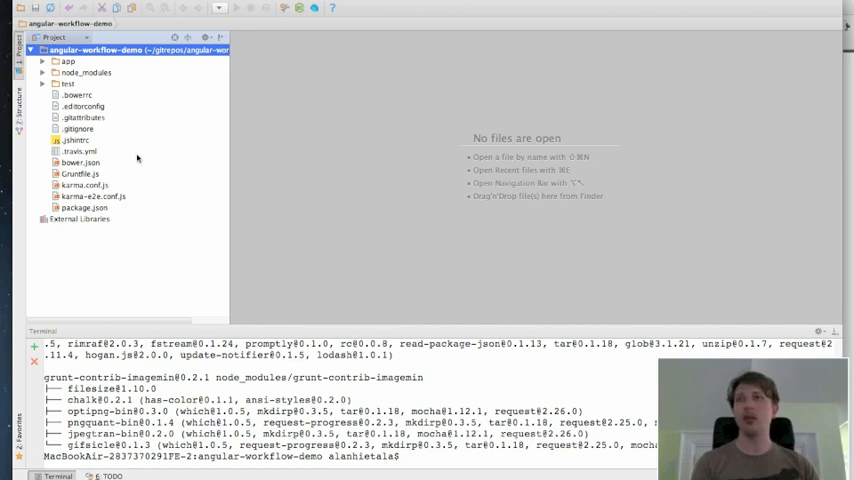
{"action": "mouse_move", "coordinate": [453, 178]}
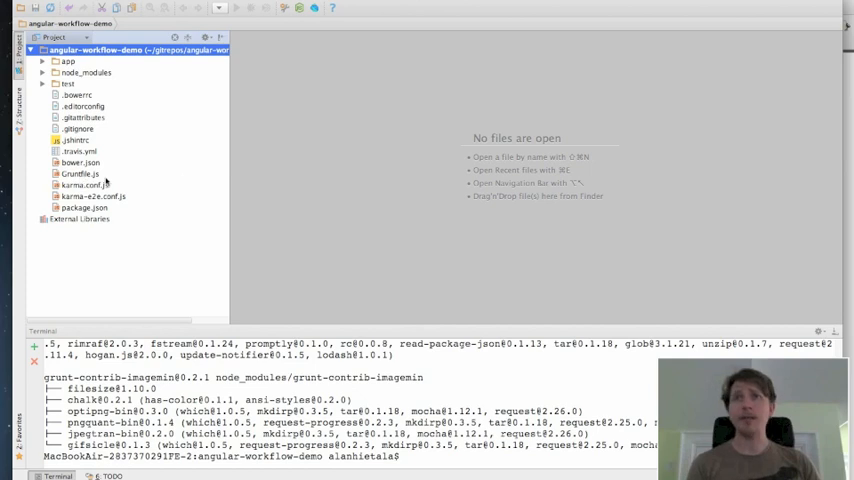
{"action": "mouse_move", "coordinate": [338, 203]}
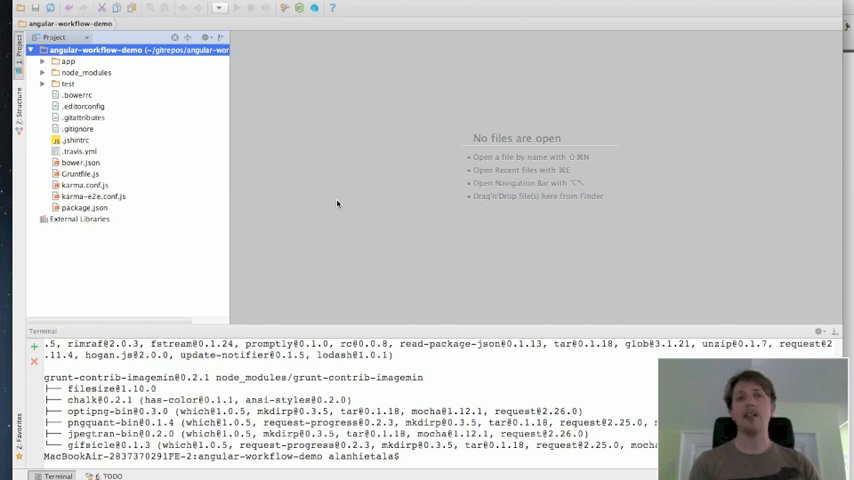
Open Gruntfile.js from the Project tree in the editor.
{"action": "left_click", "coordinate": [84, 173]}
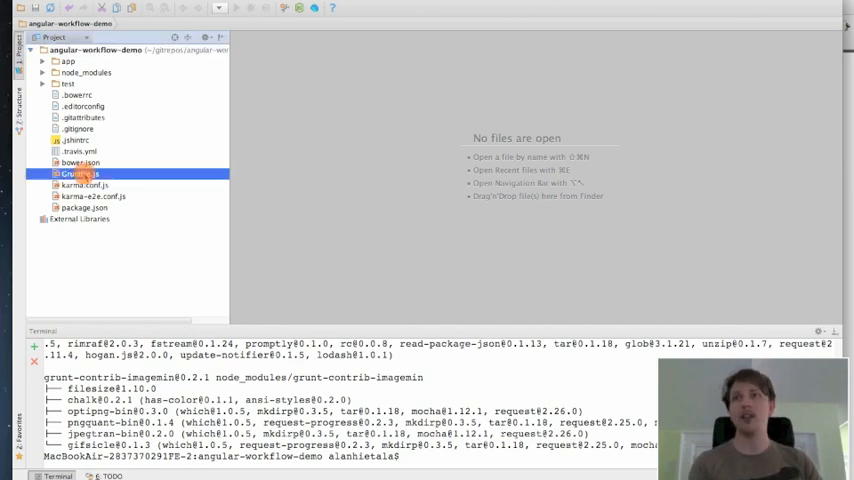
{"action": "double_click", "coordinate": [78, 173]}
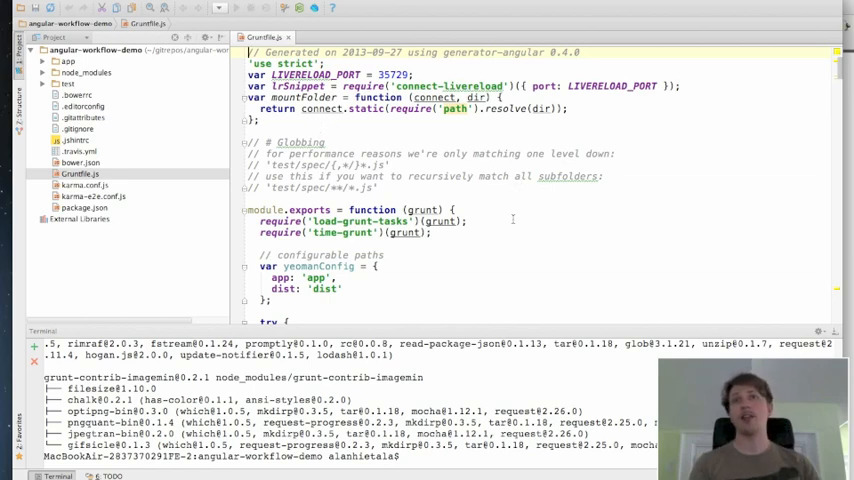
{"action": "mouse_move", "coordinate": [457, 230]}
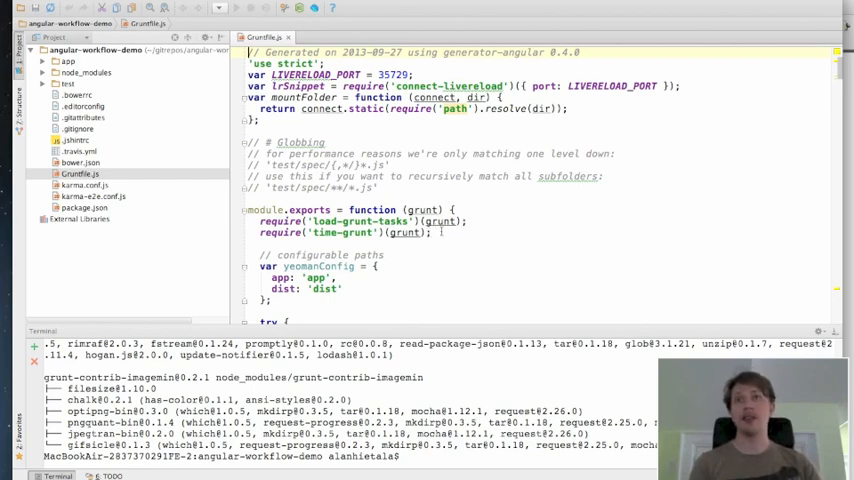
{"action": "mouse_move", "coordinate": [491, 214]}
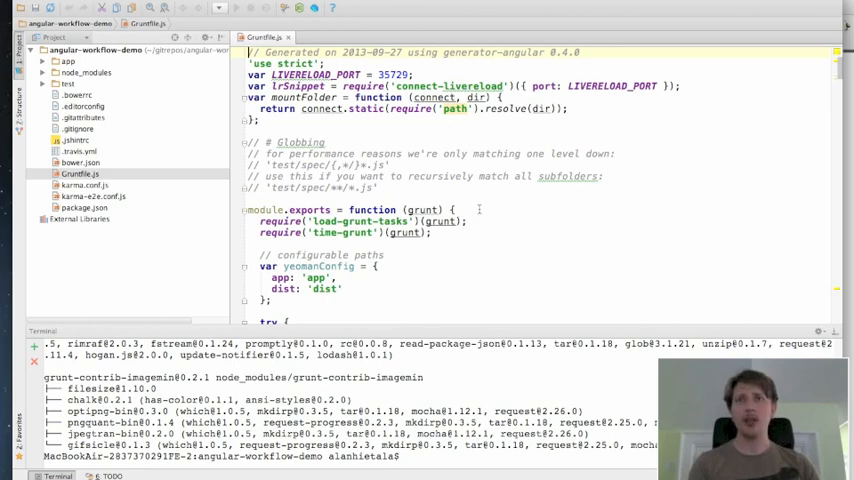
{"action": "mouse_move", "coordinate": [514, 204]}
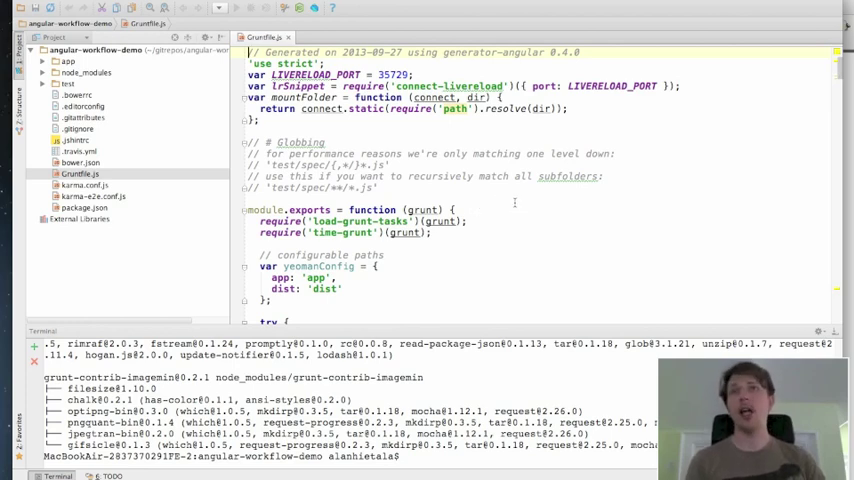
Scroll through the watch, autoprefixer and connect livereload (port 9000) blocks of Gruntfile.js.
{"action": "scroll", "scroll_direction": "down", "scroll_amount": 3}
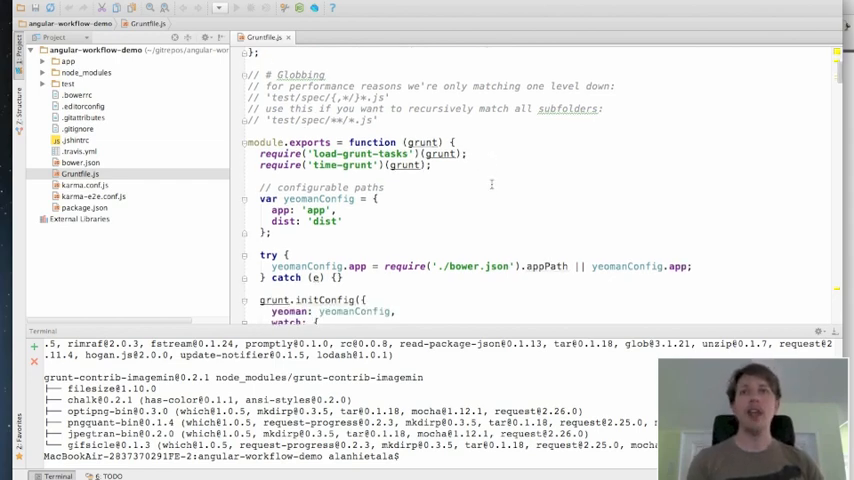
{"action": "scroll", "scroll_direction": "down", "scroll_amount": 3}
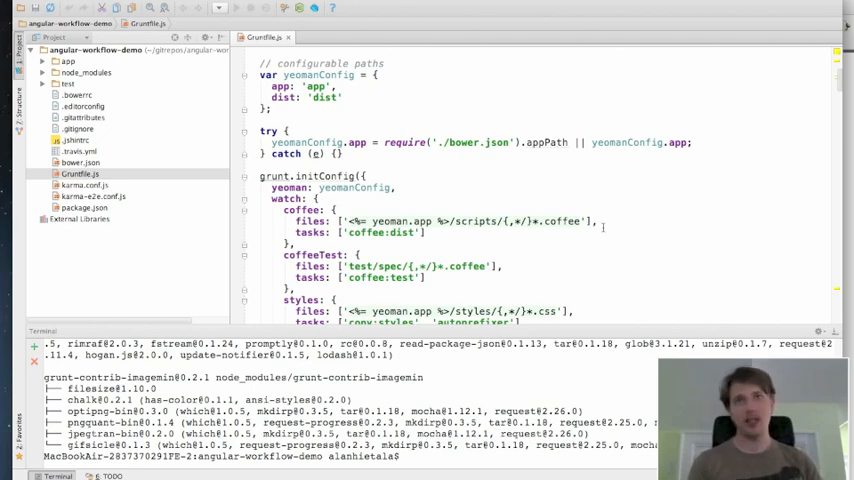
{"action": "scroll", "scroll_direction": "down", "scroll_amount": 3}
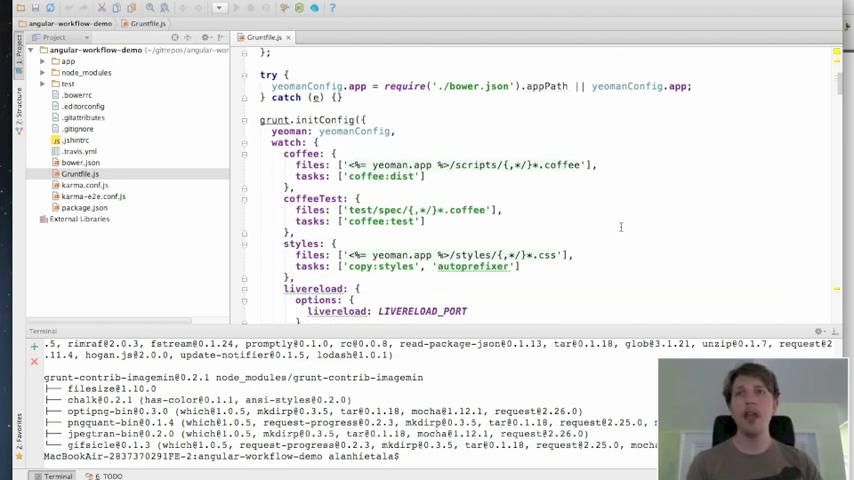
{"action": "scroll", "scroll_direction": "up", "scroll_amount": 3}
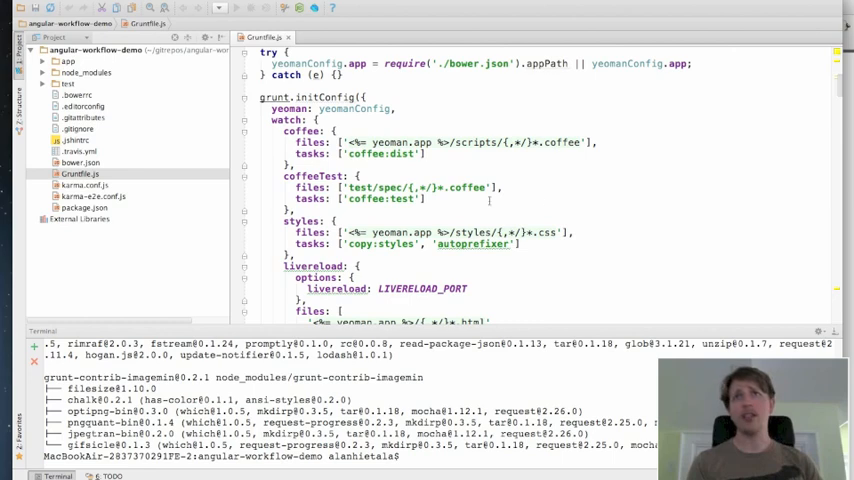
{"action": "scroll", "scroll_direction": "down", "scroll_amount": 3}
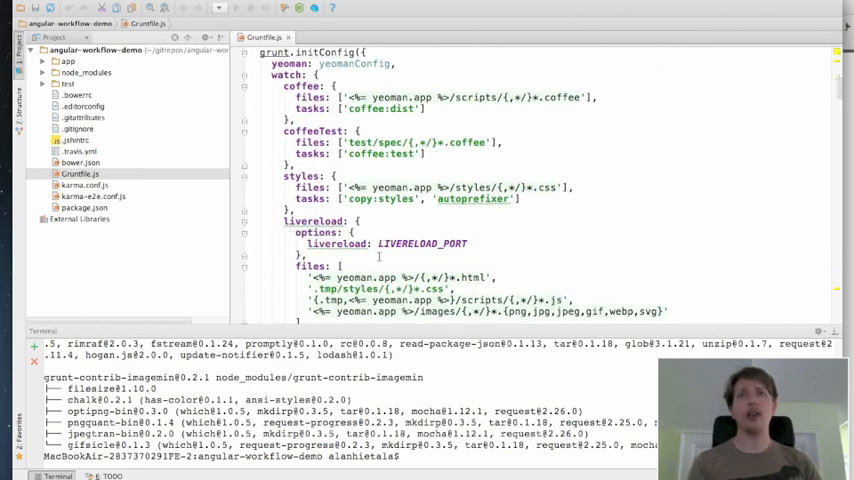
{"action": "scroll", "scroll_direction": "down", "scroll_amount": 3}
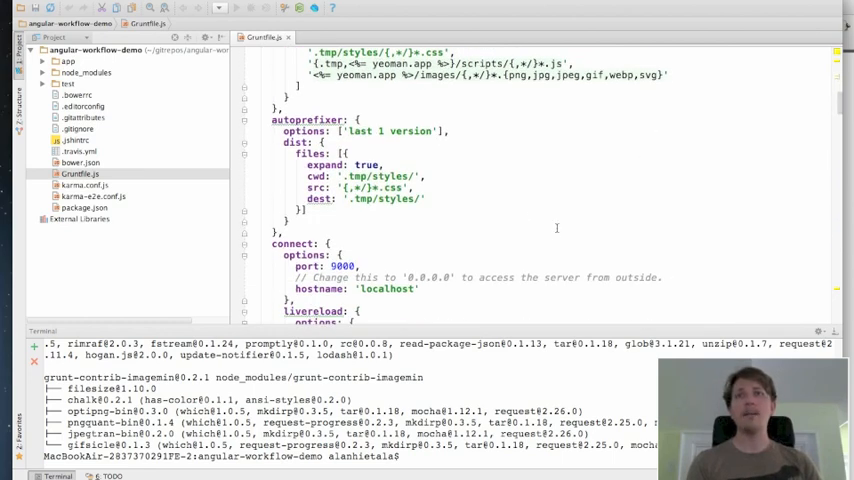
{"action": "scroll", "scroll_direction": "down", "scroll_amount": 3}
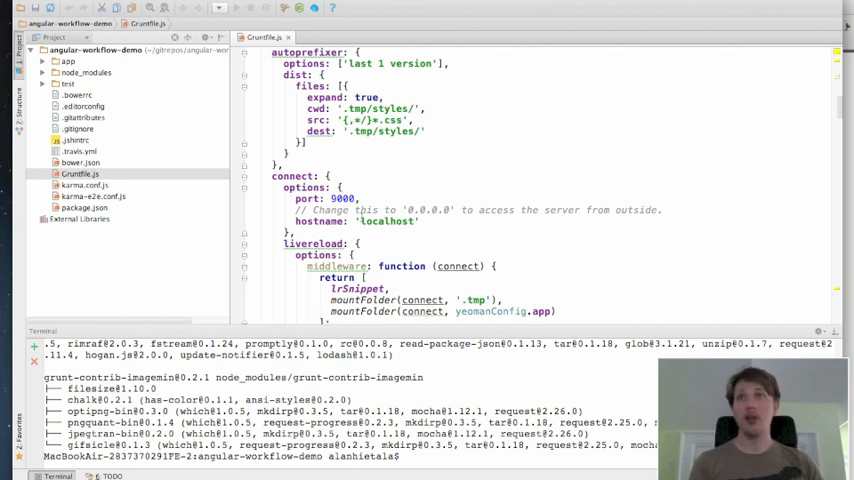
{"action": "scroll", "scroll_direction": "up", "scroll_amount": 3}
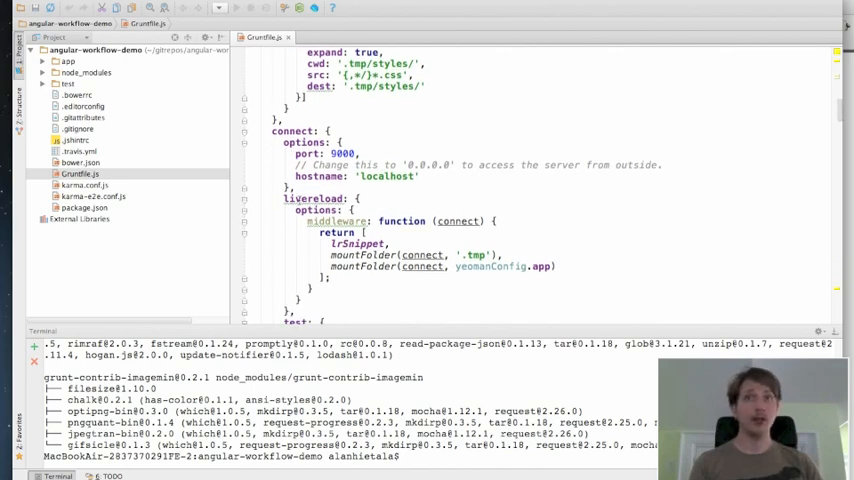
{"action": "mouse_move", "coordinate": [315, 198]}
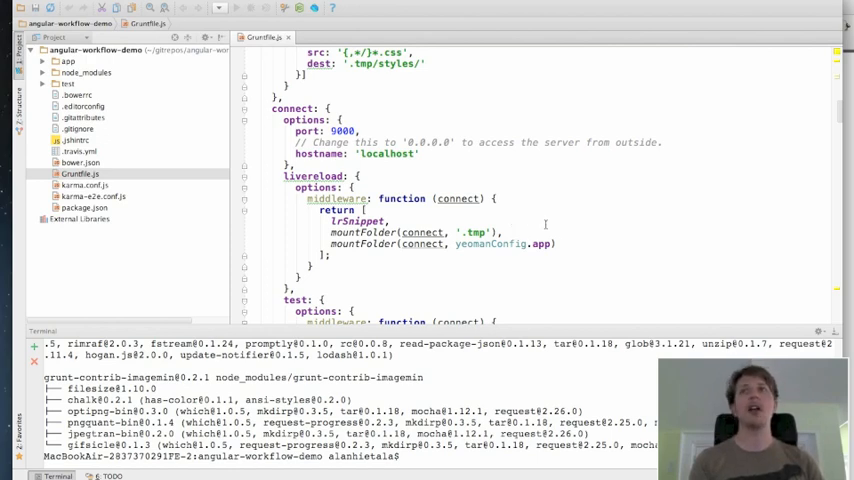
{"action": "mouse_move", "coordinate": [547, 224]}
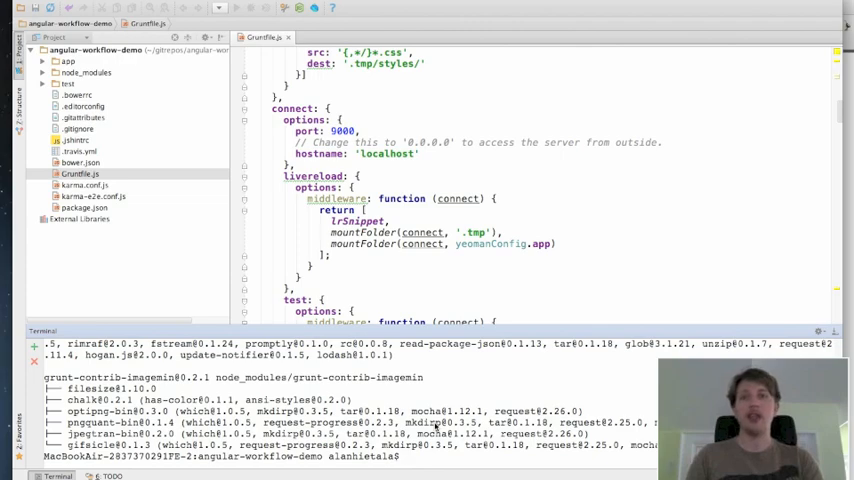
{"action": "type", "text": "grunt server"}
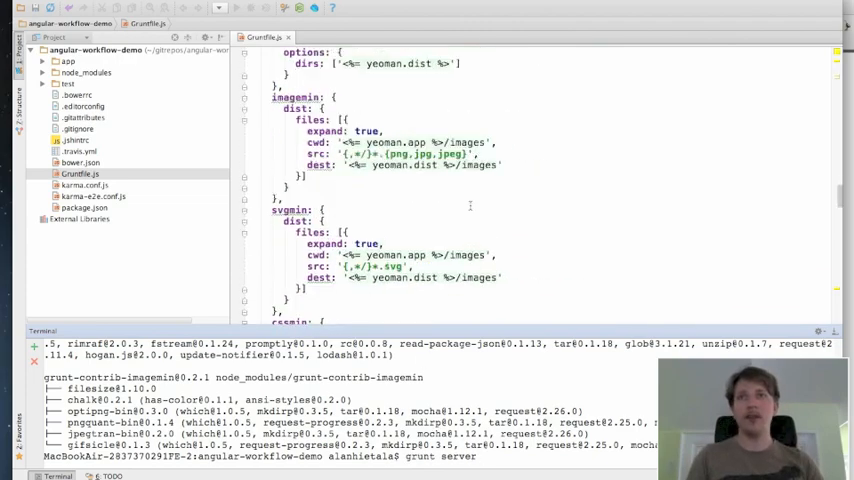
{"action": "scroll", "scroll_direction": "down", "scroll_amount": 3}
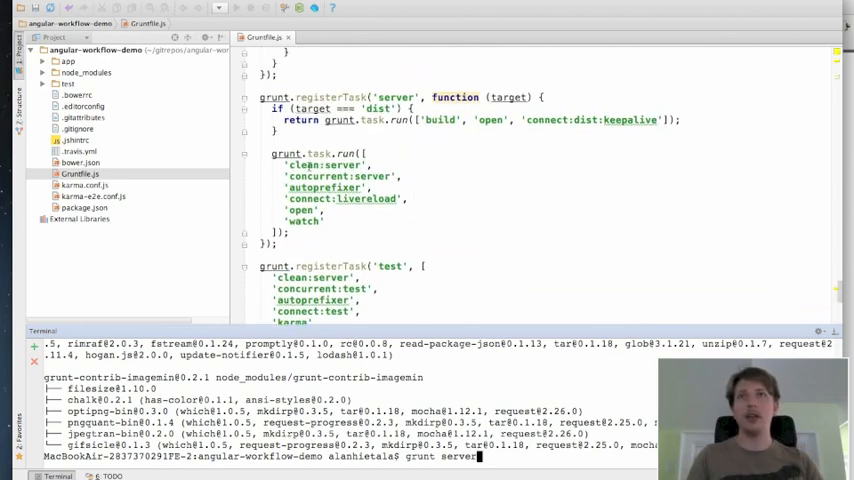
{"action": "scroll", "scroll_direction": "down", "scroll_amount": 3}
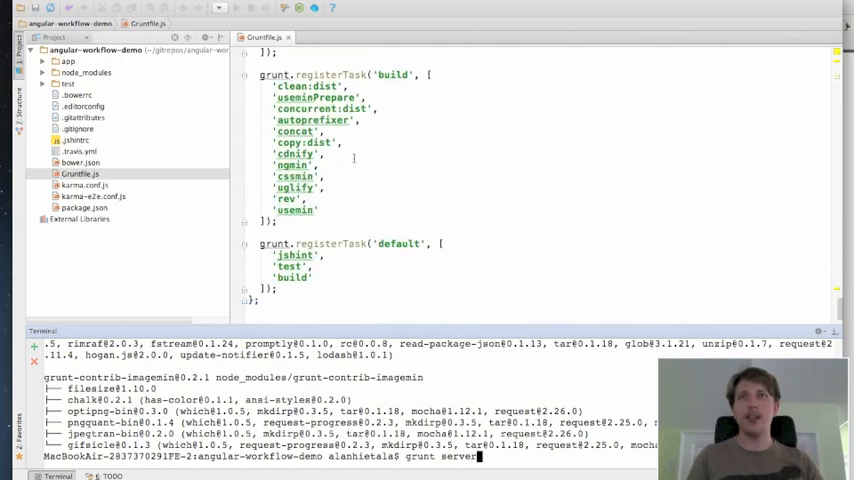
{"action": "scroll", "scroll_direction": "up", "scroll_amount": 3}
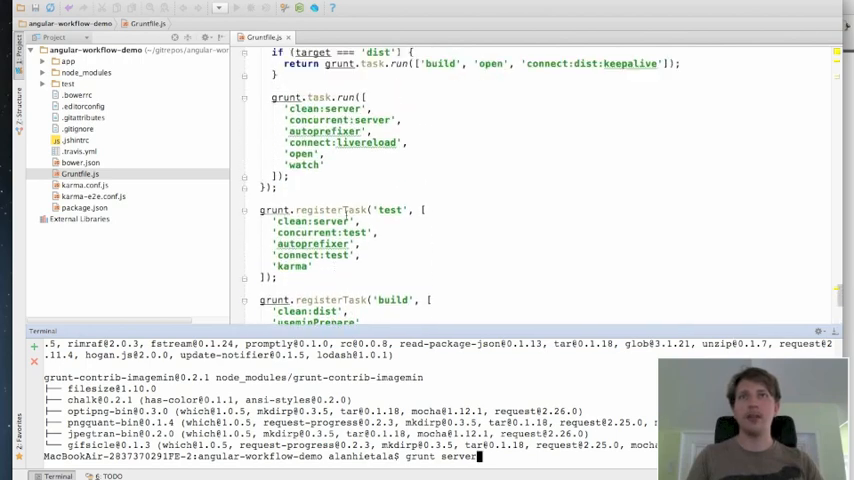
{"action": "scroll", "scroll_direction": "up", "scroll_amount": 3}
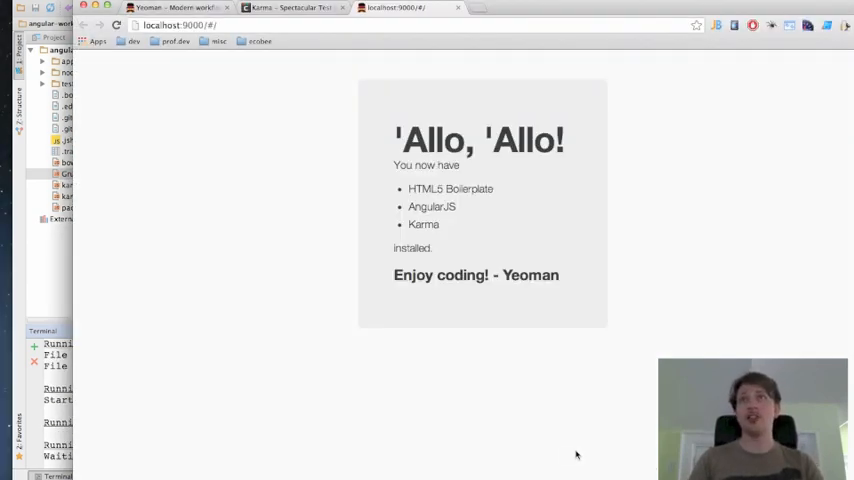
{"action": "mouse_move", "coordinate": [581, 231]}
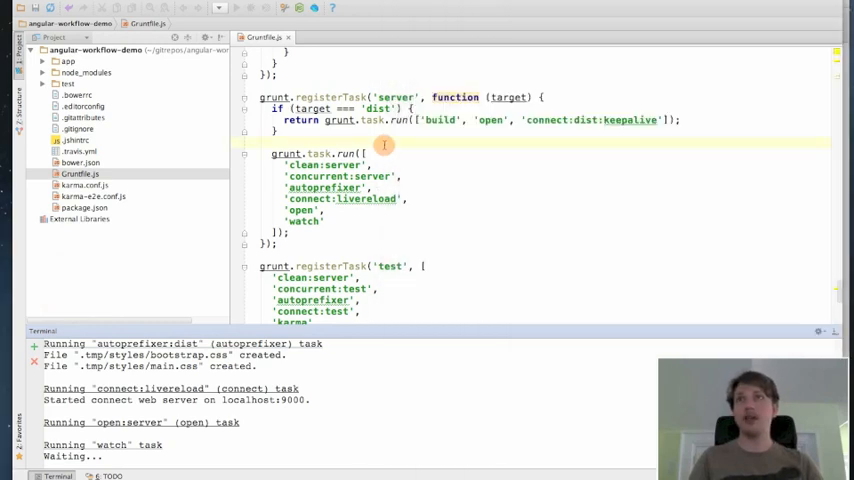
Edit app/views/main.html's h1 to 'Allo, alan and save so the browser live reloads.
{"action": "left_click", "coordinate": [43, 72]}
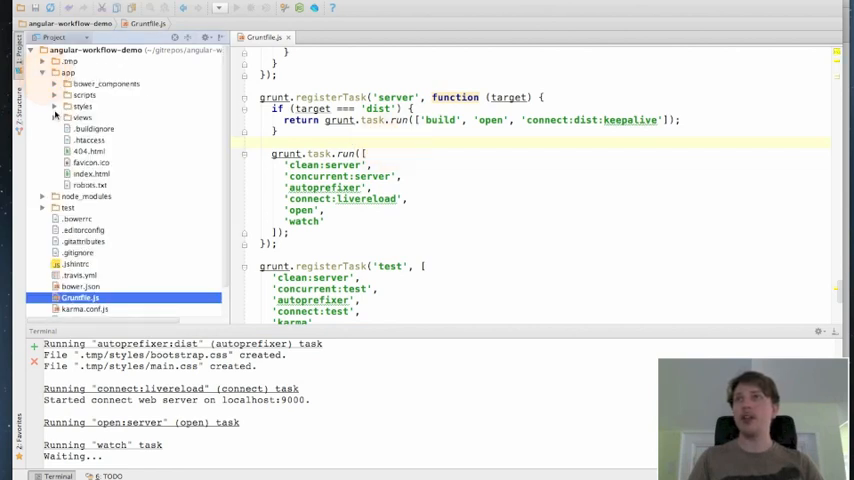
{"action": "left_click", "coordinate": [82, 117]}
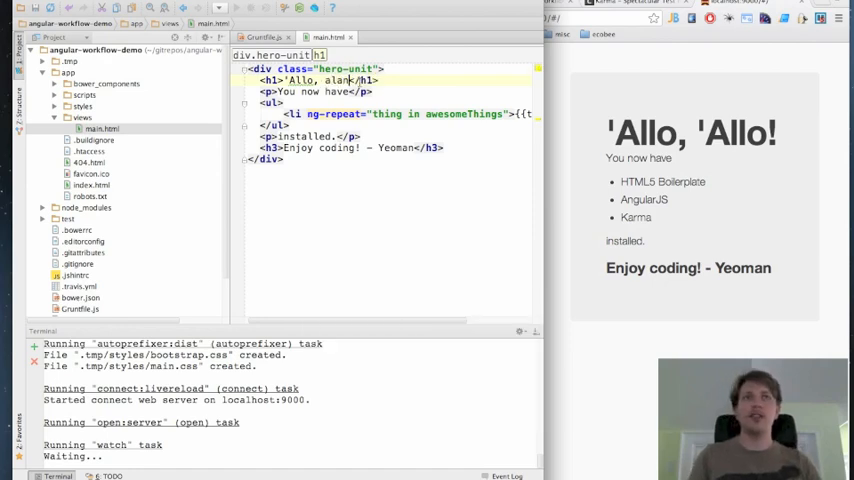
{"action": "key", "text": "cmd+s"}
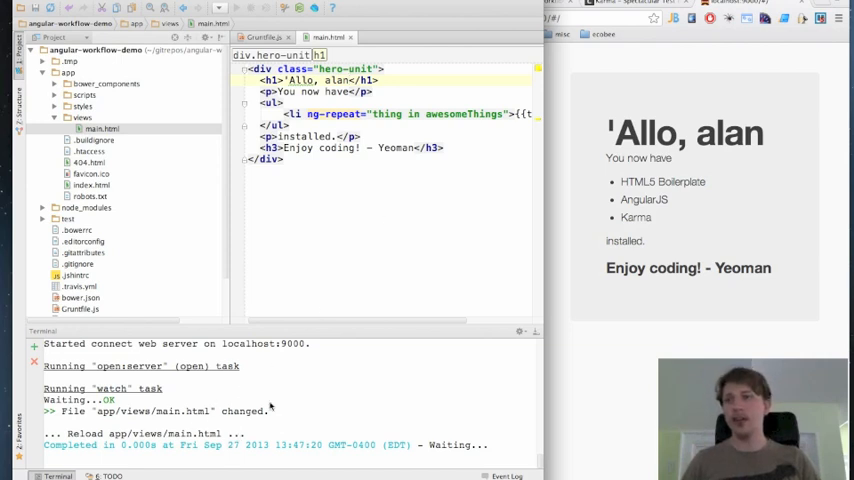
{"action": "mouse_move", "coordinate": [65, 410]}
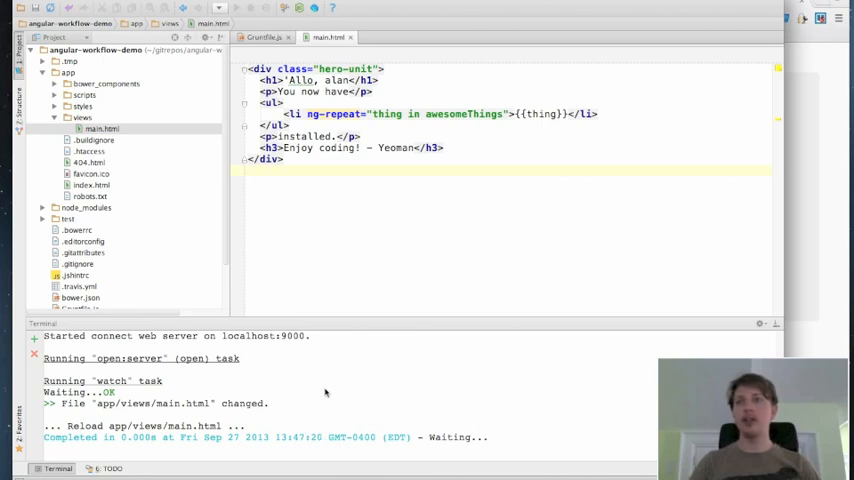
{"action": "mouse_move", "coordinate": [375, 386]}
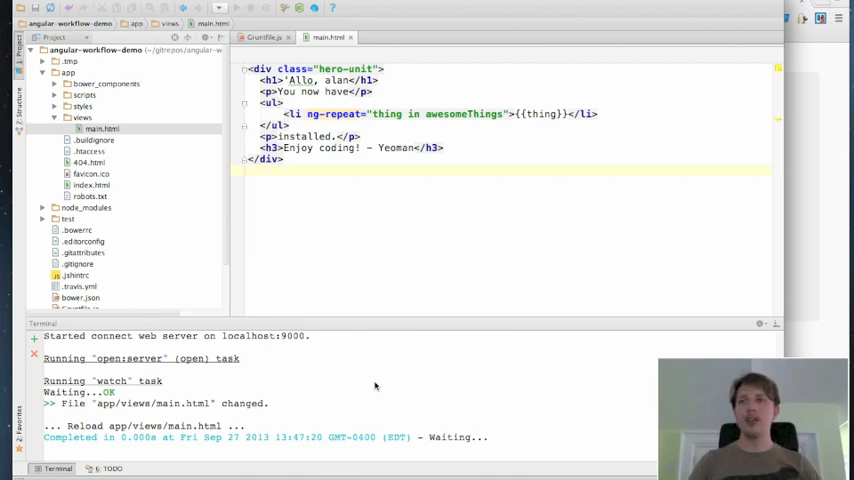
Stop the grunt server with Ctrl+C and bring up the Run/Debug Configurations editor.
{"action": "key", "text": "ctrl+c"}
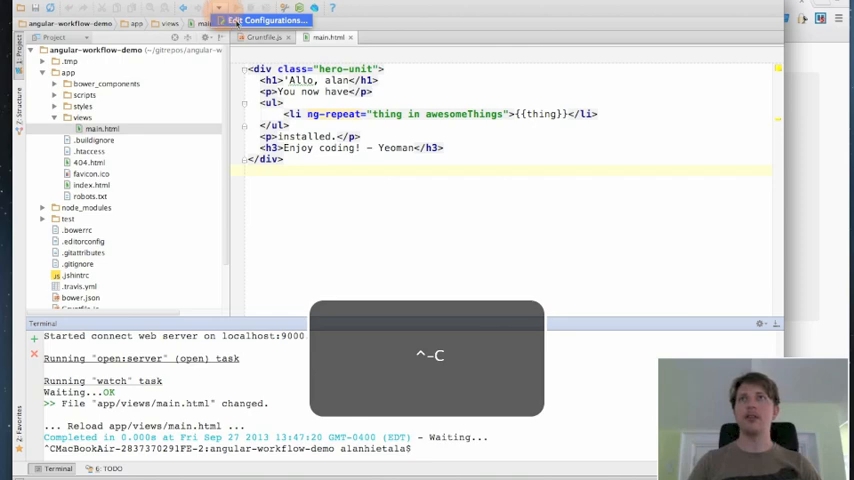
{"action": "left_click", "coordinate": [264, 20]}
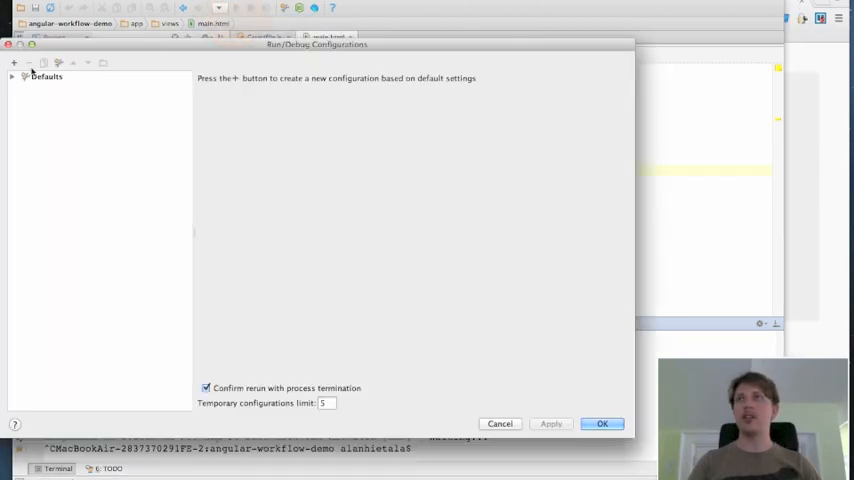
Add a new Node.js run configuration named Grunt Server.
{"action": "left_click", "coordinate": [14, 62]}
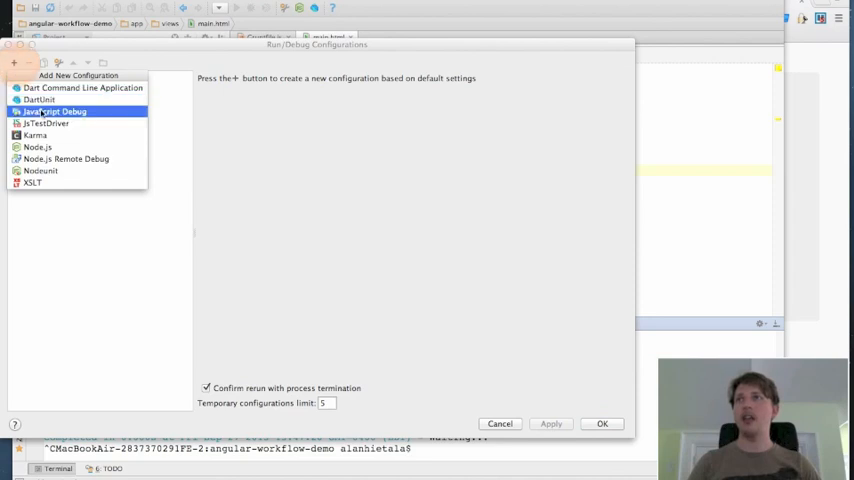
{"action": "left_click", "coordinate": [37, 147]}
{"action": "type", "text": "G"}
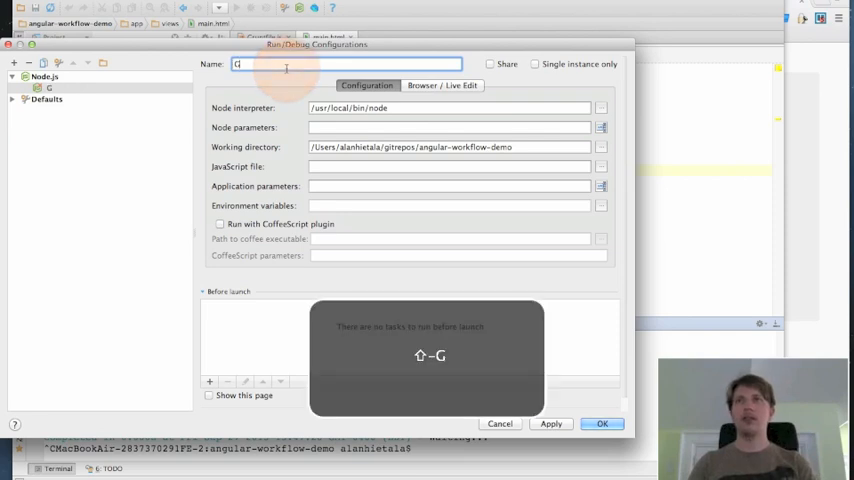
{"action": "type", "text": "runt SE"}
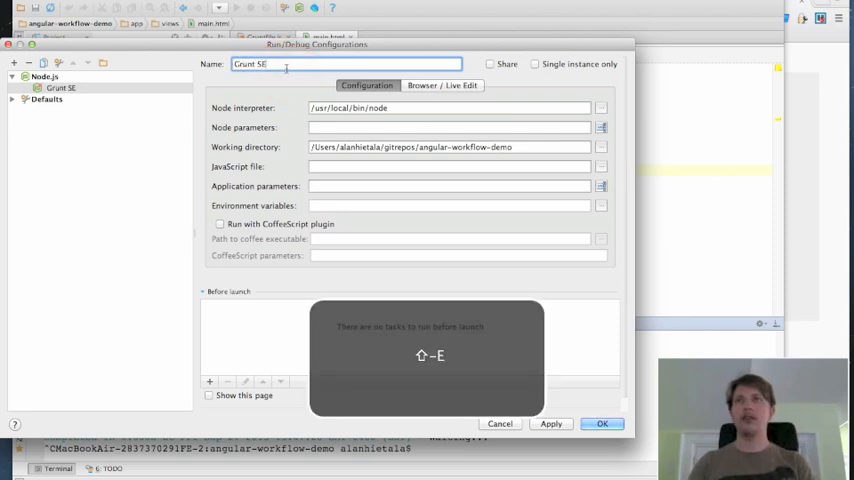
{"action": "type", "text": "ver"}
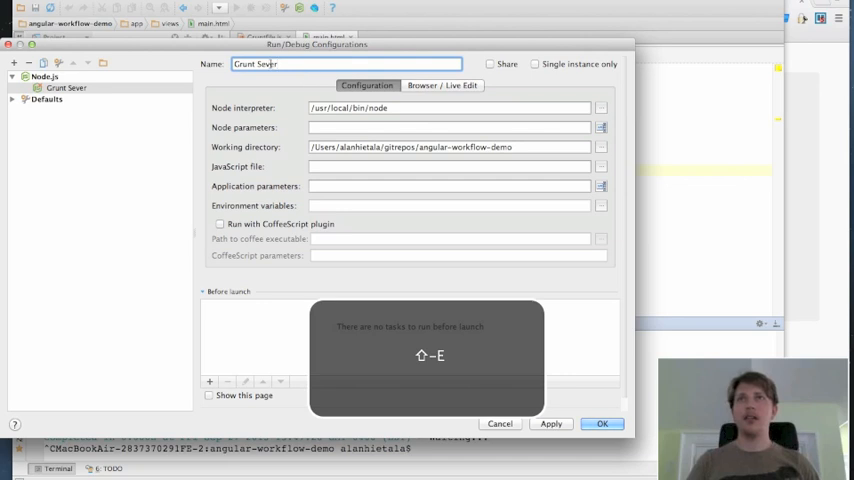
{"action": "key", "text": "Left"}
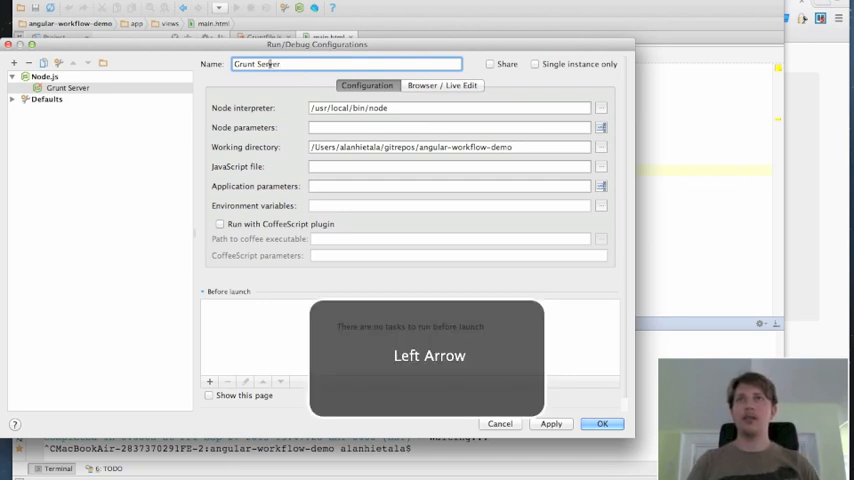
Set its JavaScript file to /usr/local/bin/grunt with application parameter 'server' and confirm with OK.
{"action": "left_click", "coordinate": [448, 166]}
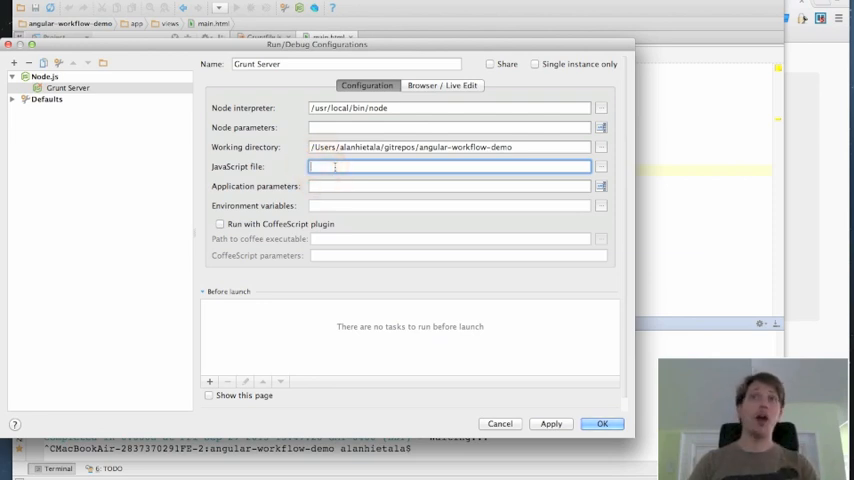
{"action": "key", "text": "cmd+v"}
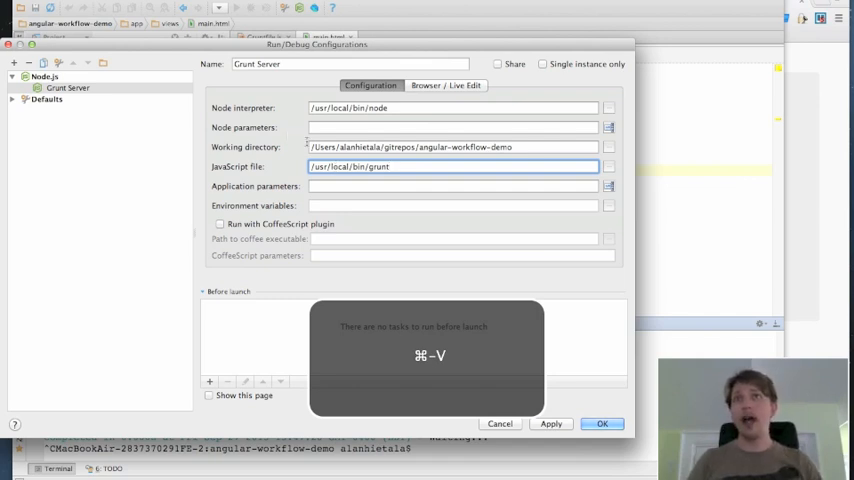
{"action": "left_click", "coordinate": [450, 186]}
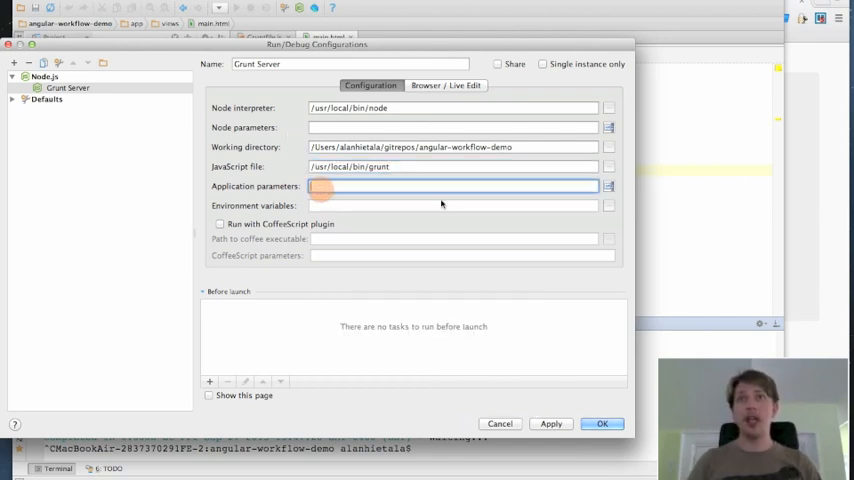
{"action": "mouse_move", "coordinate": [461, 207]}
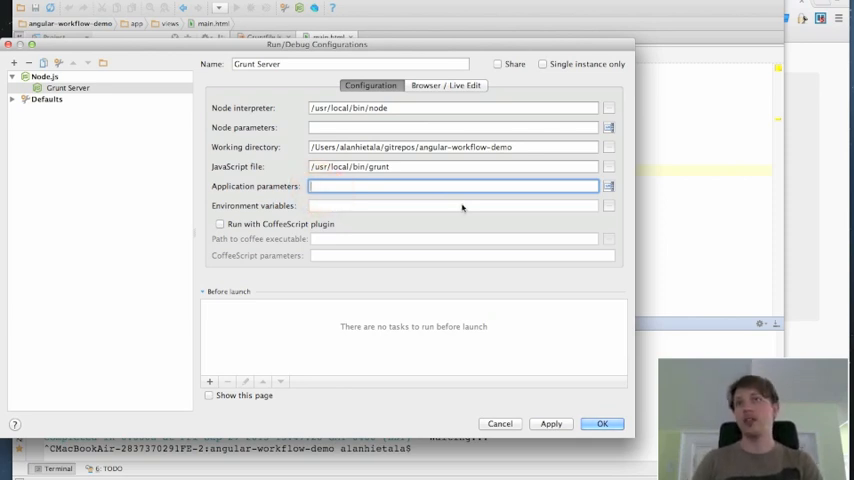
{"action": "type", "text": "server"}
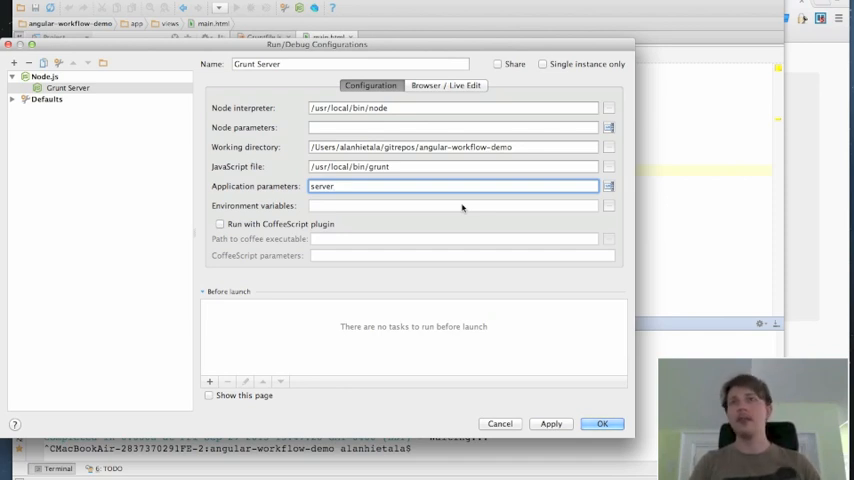
{"action": "mouse_move", "coordinate": [377, 207]}
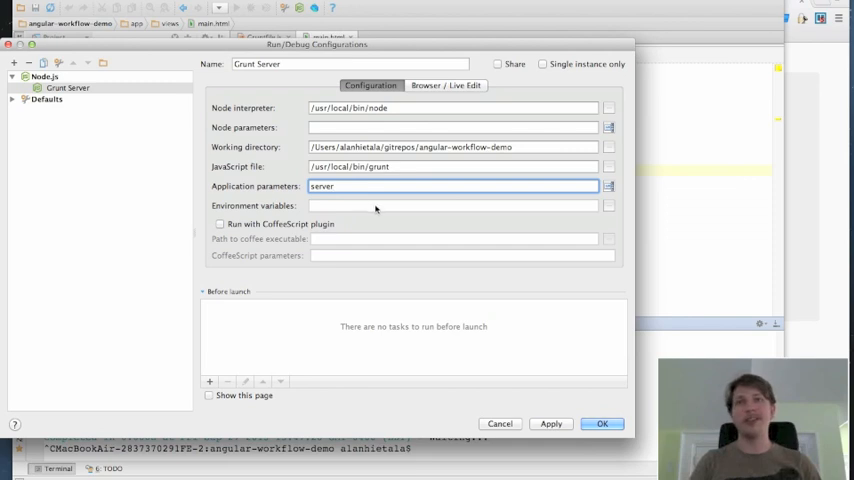
{"action": "mouse_move", "coordinate": [423, 205]}
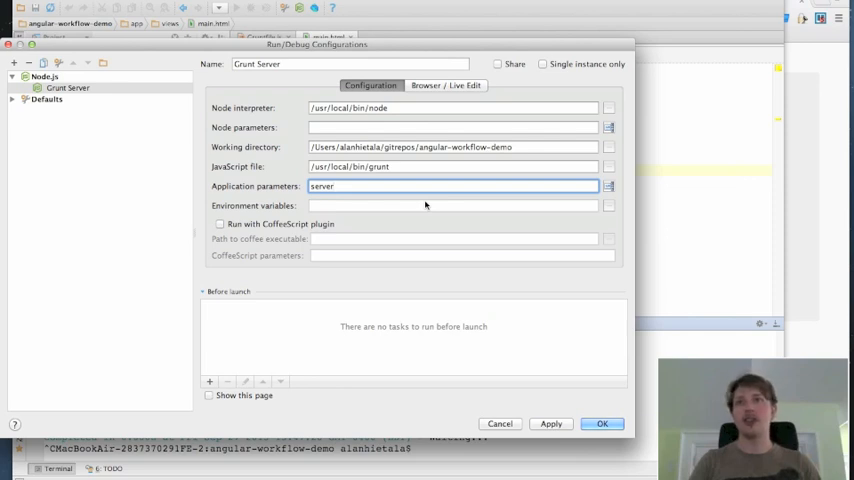
{"action": "mouse_move", "coordinate": [578, 396]}
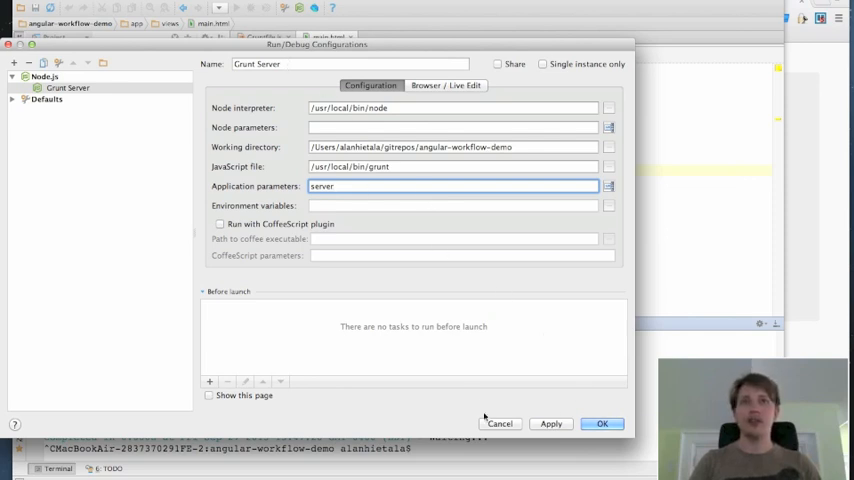
{"action": "left_click", "coordinate": [602, 423]}
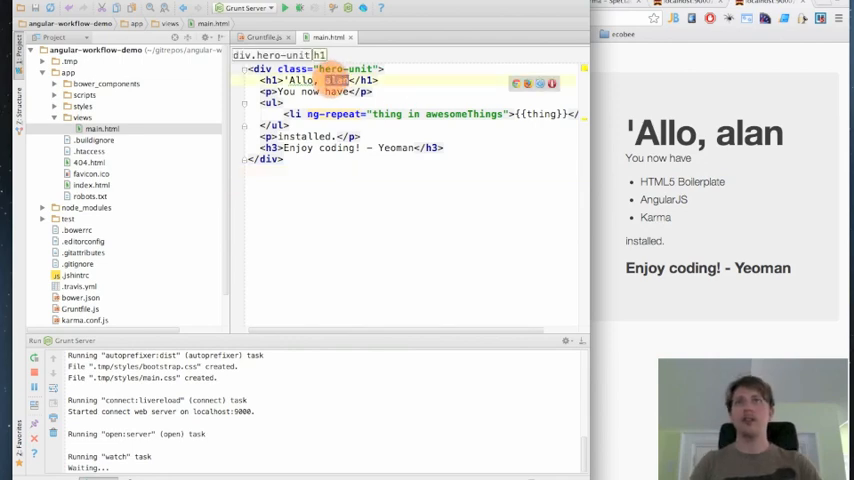
Change main.html's heading to 'Allo, 'Allo and save so the browser reloads, then reopen Gruntfile.js.
{"action": "key", "text": "shift+a"}
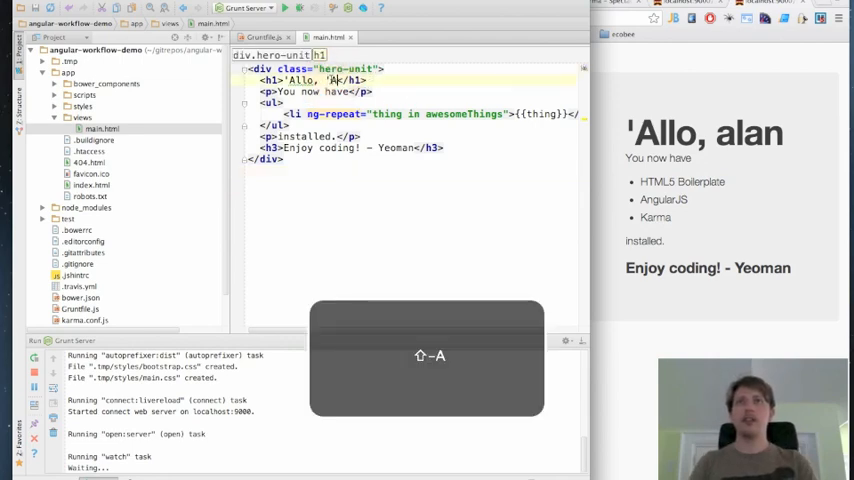
{"action": "key", "text": "cmd+s"}
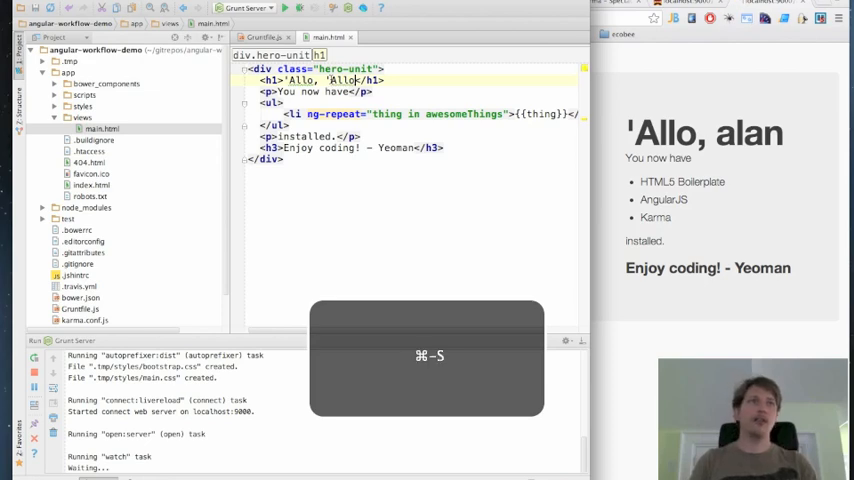
{"action": "key", "text": "cmd+s"}
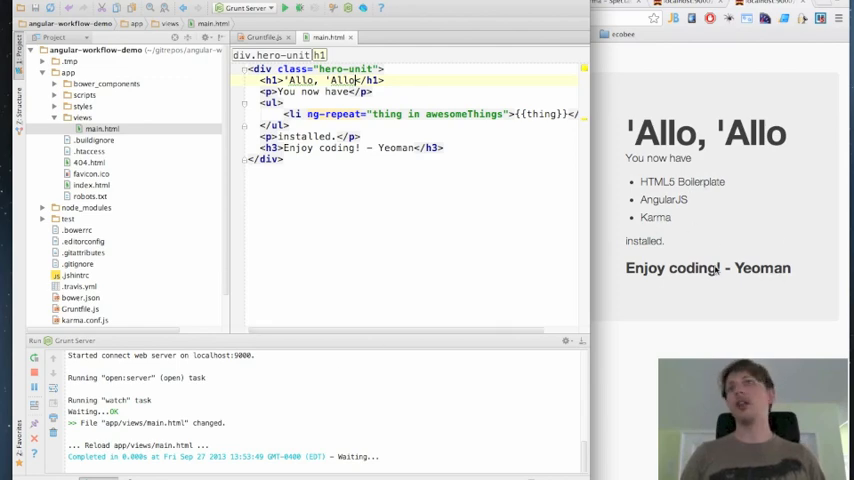
{"action": "mouse_move", "coordinate": [713, 216]}
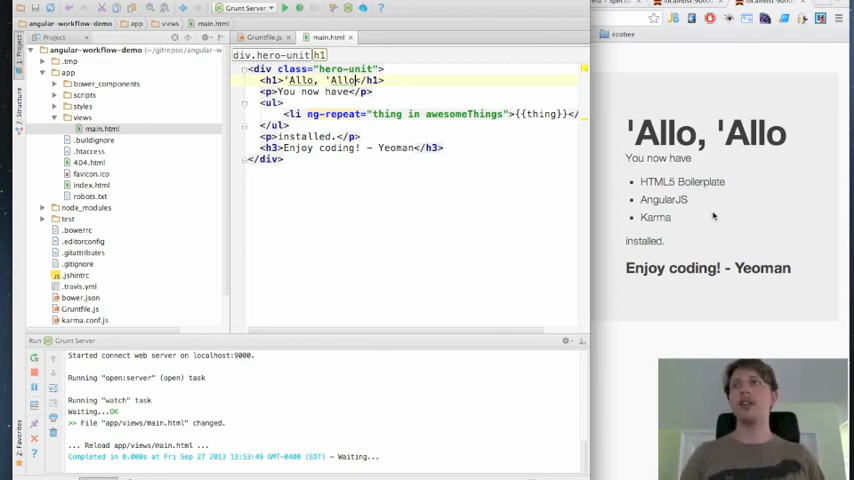
{"action": "left_click", "coordinate": [264, 37]}
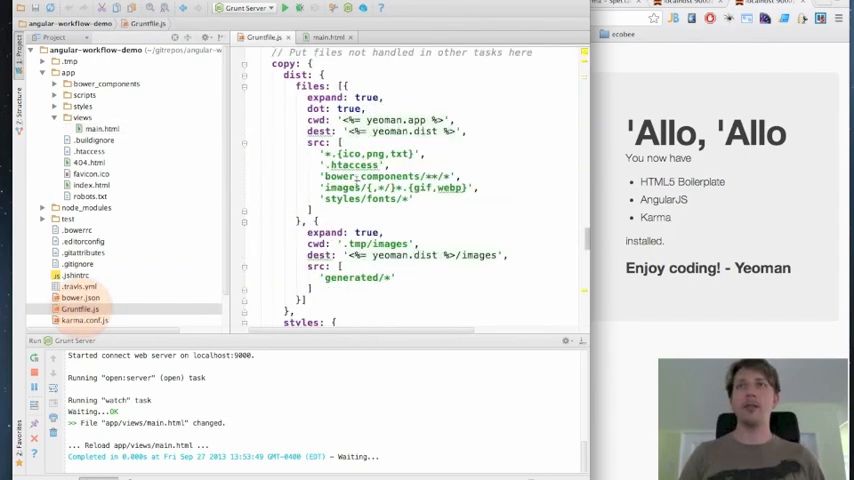
{"action": "scroll", "scroll_direction": "down", "scroll_amount": 3}
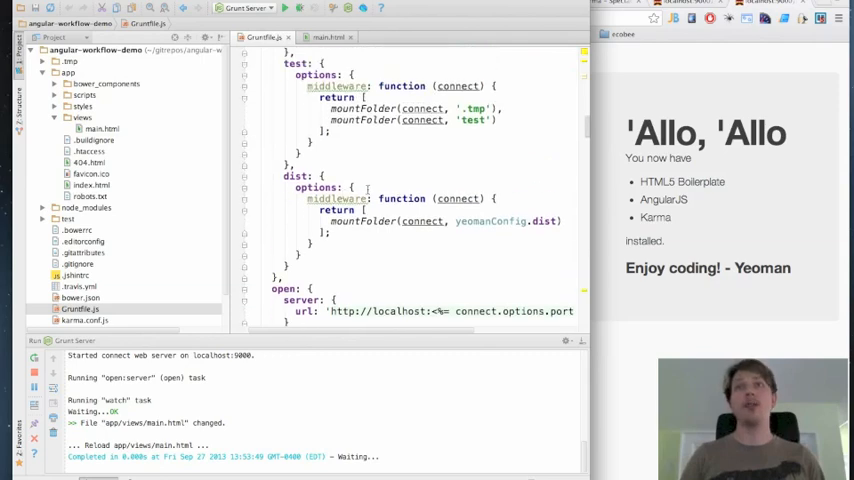
{"action": "scroll", "scroll_direction": "up", "scroll_amount": 3}
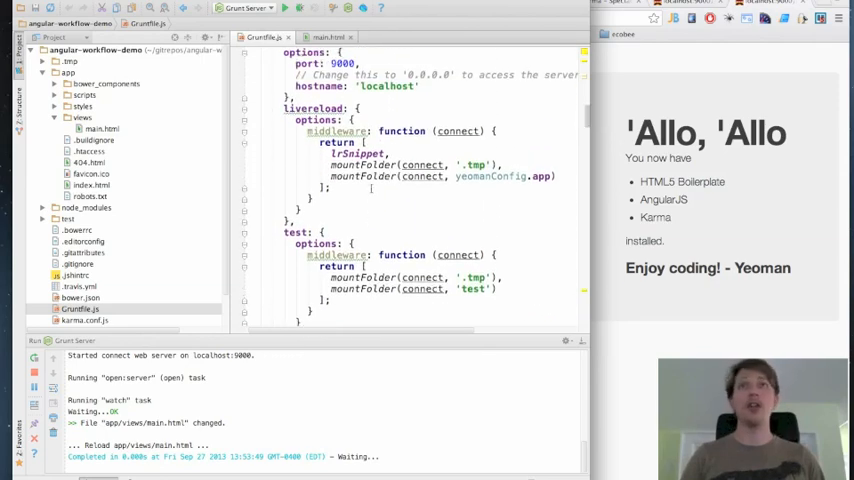
{"action": "scroll", "scroll_direction": "up", "scroll_amount": 3}
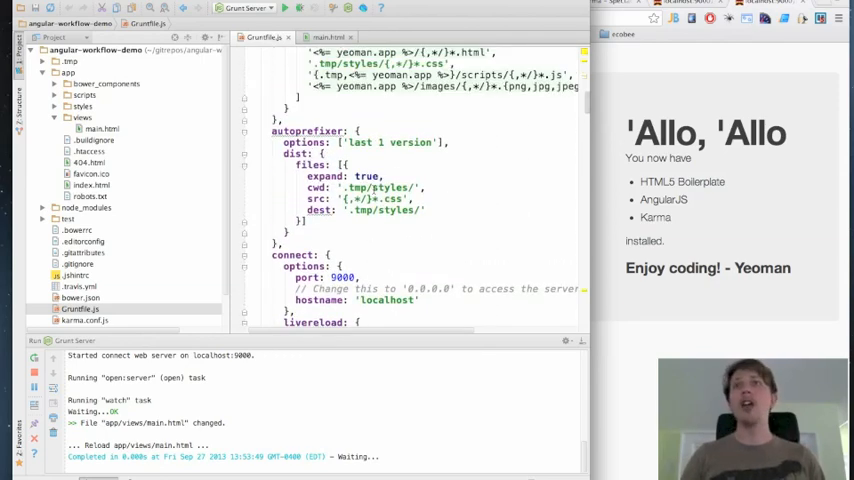
{"action": "scroll", "scroll_direction": "up", "scroll_amount": 3}
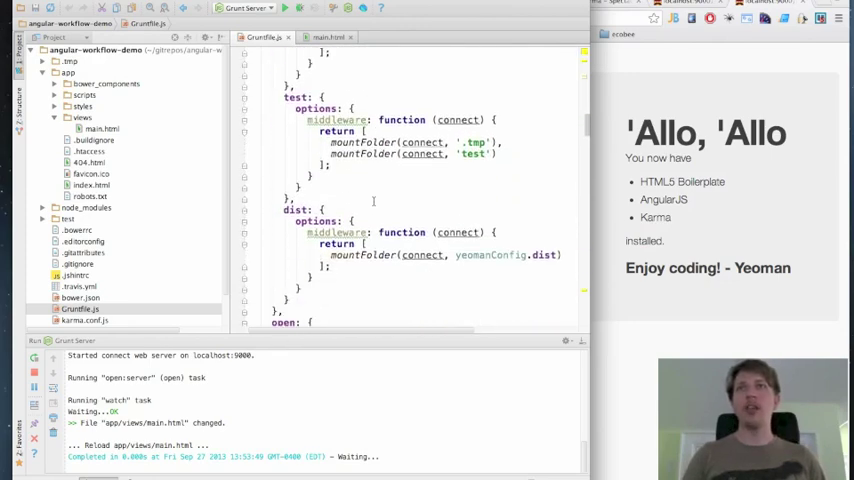
{"action": "scroll", "scroll_direction": "down", "scroll_amount": 3}
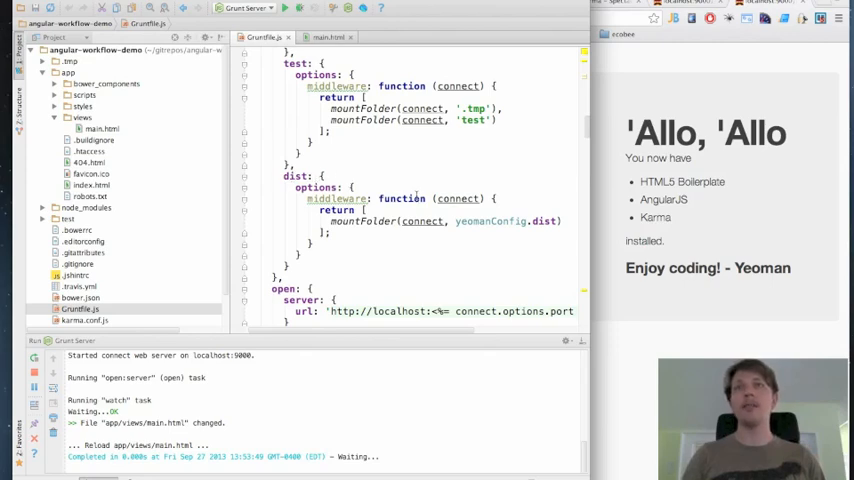
{"action": "scroll", "scroll_direction": "down", "scroll_amount": 3}
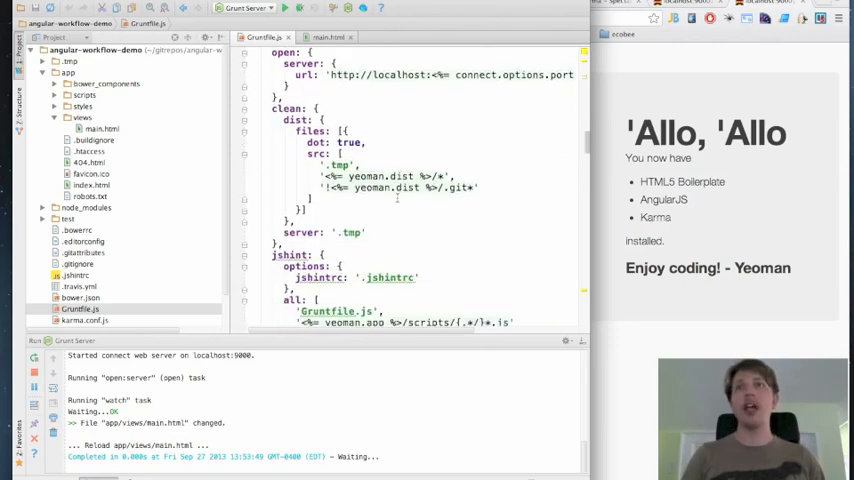
{"action": "scroll", "scroll_direction": "down", "scroll_amount": 3}
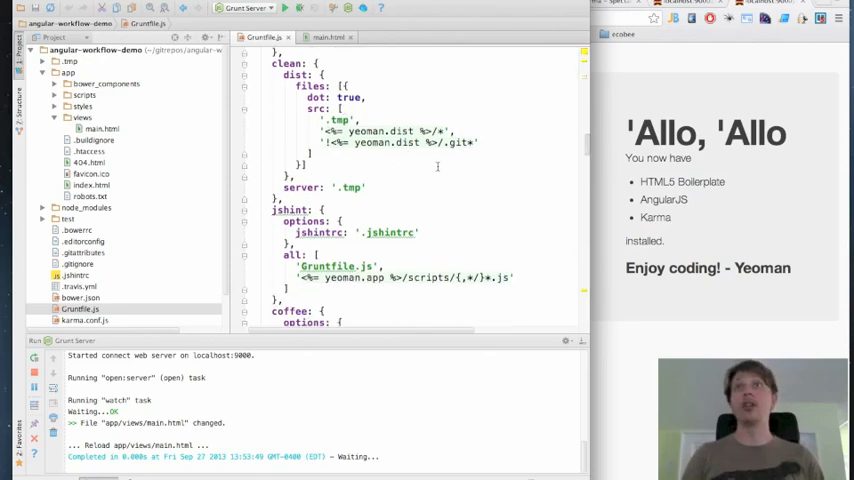
{"action": "scroll", "scroll_direction": "down", "scroll_amount": 3}
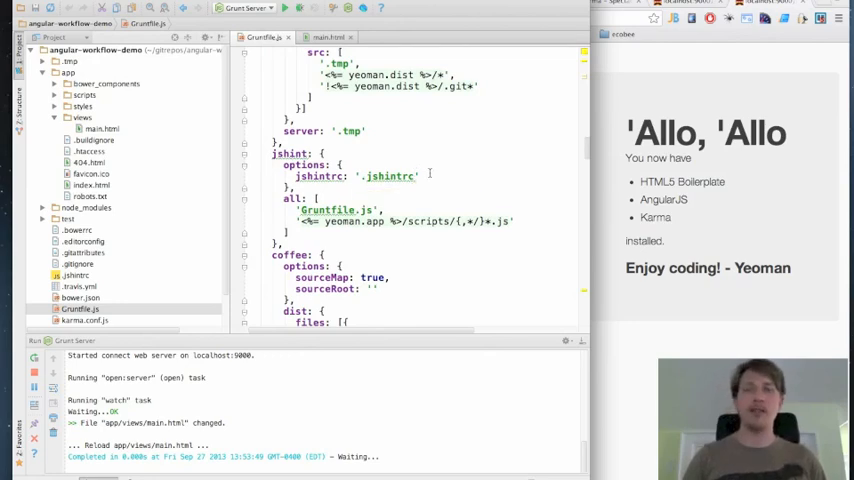
{"action": "scroll", "scroll_direction": "down", "scroll_amount": 3}
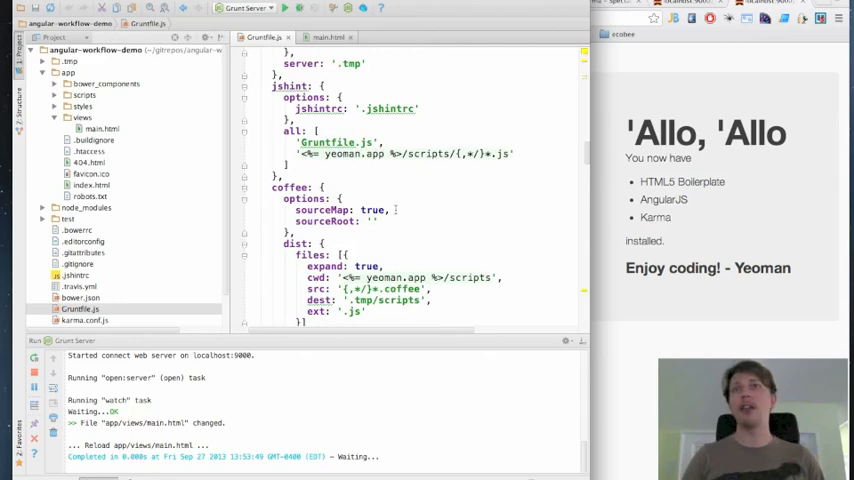
{"action": "left_click", "coordinate": [390, 210]}
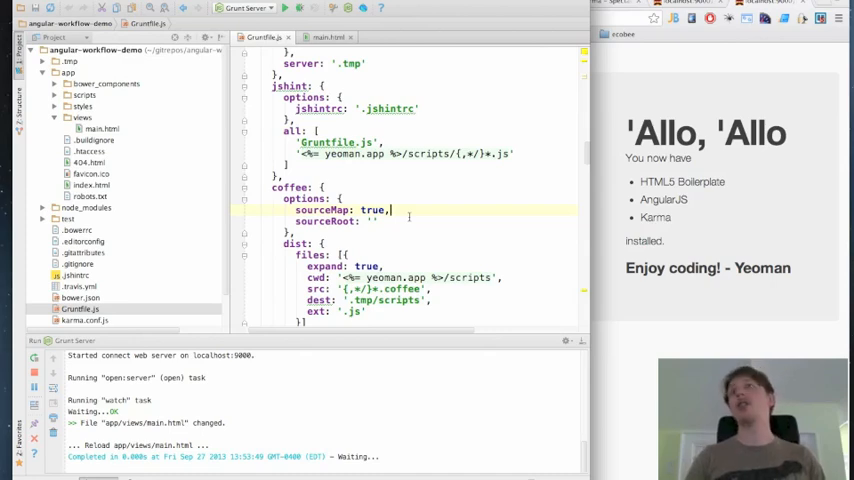
{"action": "scroll", "scroll_direction": "down", "scroll_amount": 3}
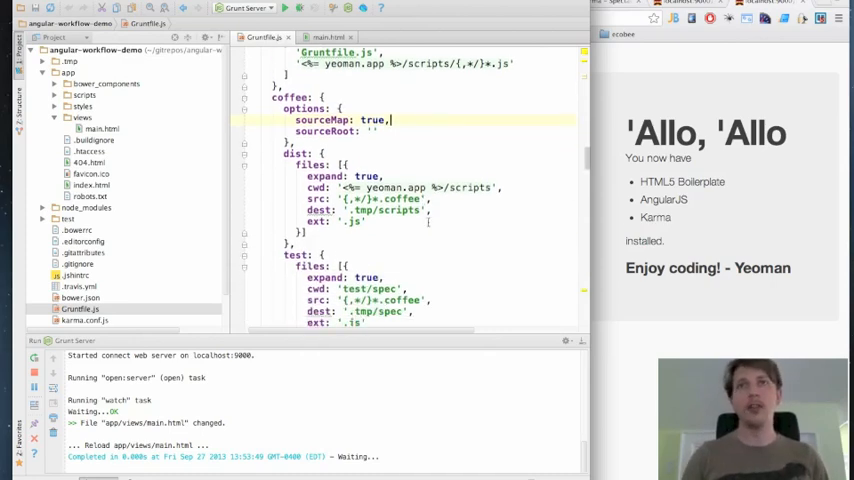
{"action": "scroll", "scroll_direction": "down", "scroll_amount": 3}
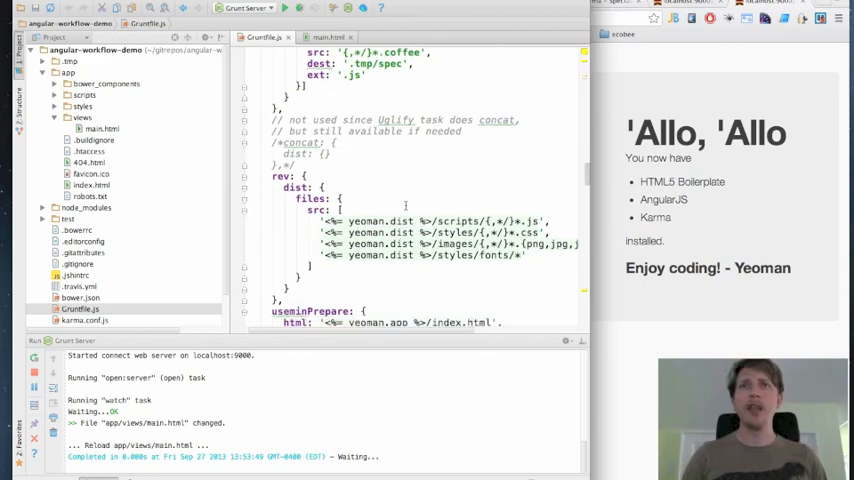
{"action": "scroll", "scroll_direction": "down", "scroll_amount": 3}
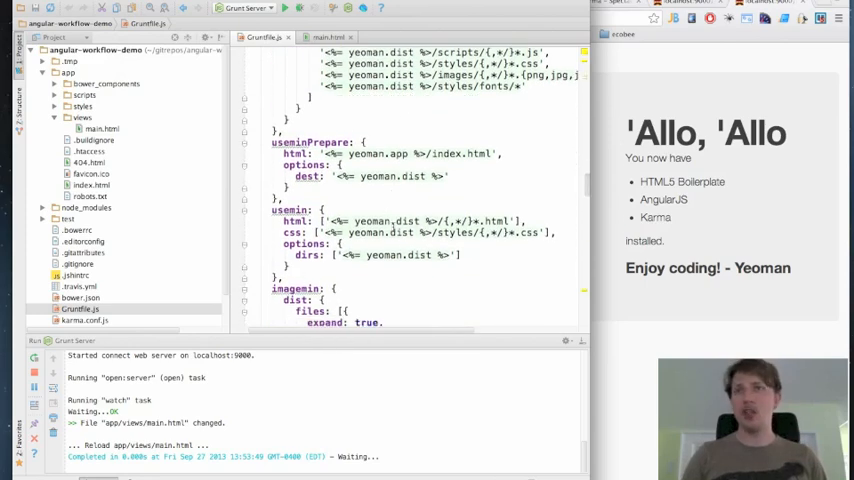
{"action": "scroll", "scroll_direction": "down", "scroll_amount": 3}
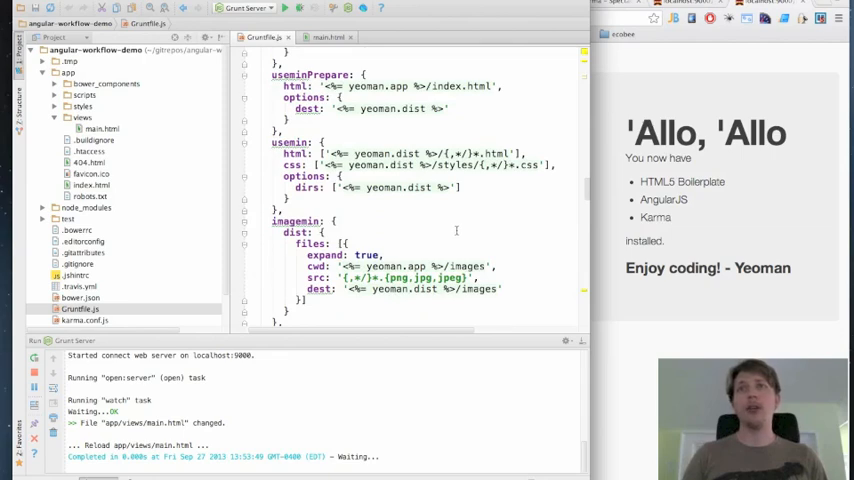
{"action": "scroll", "scroll_direction": "down", "scroll_amount": 3}
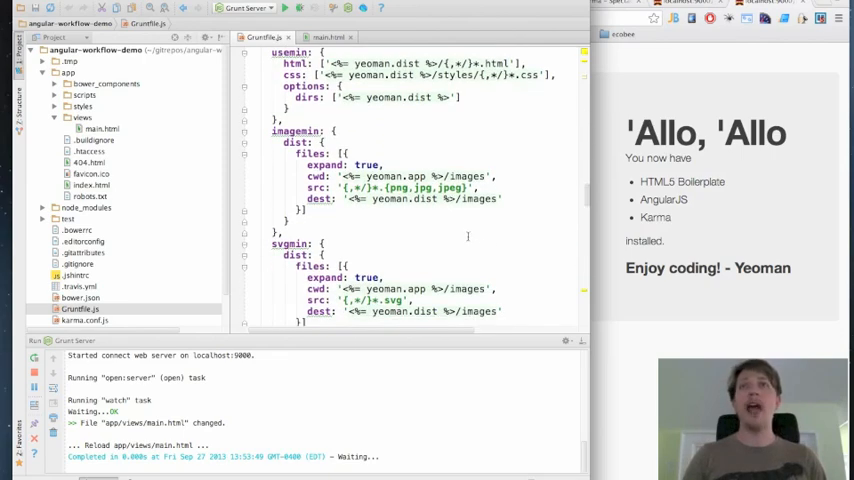
{"action": "scroll", "scroll_direction": "down", "scroll_amount": 3}
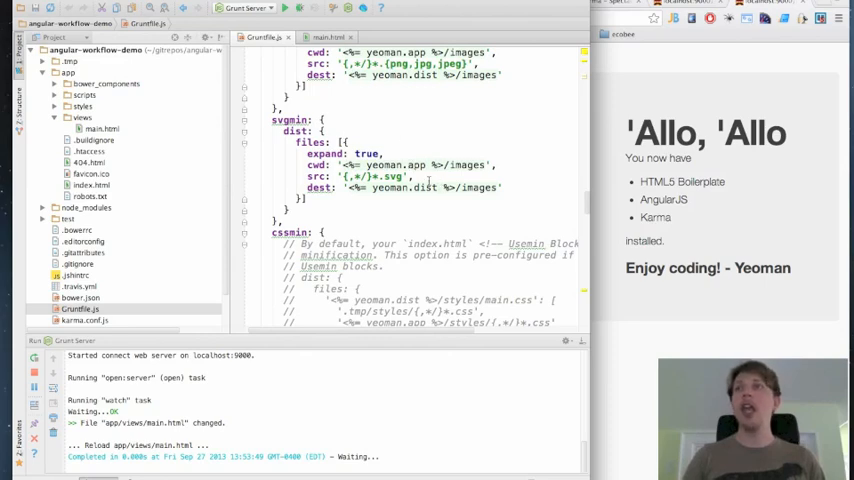
{"action": "scroll", "scroll_direction": "down", "scroll_amount": 3}
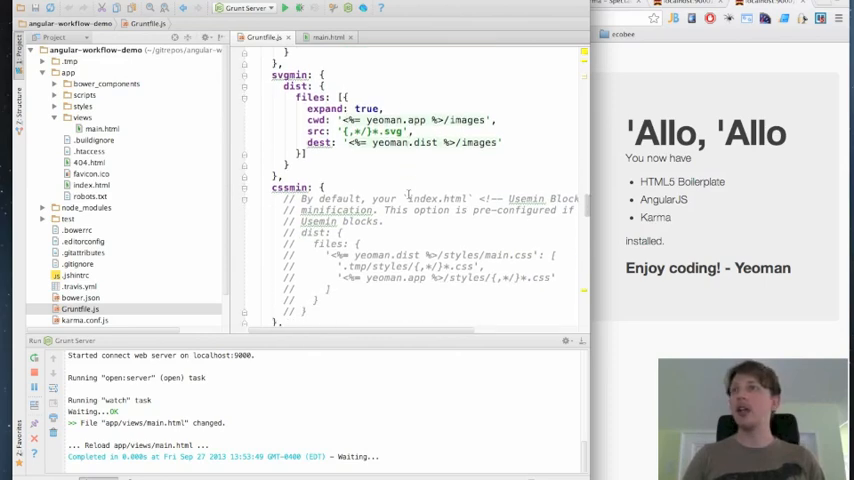